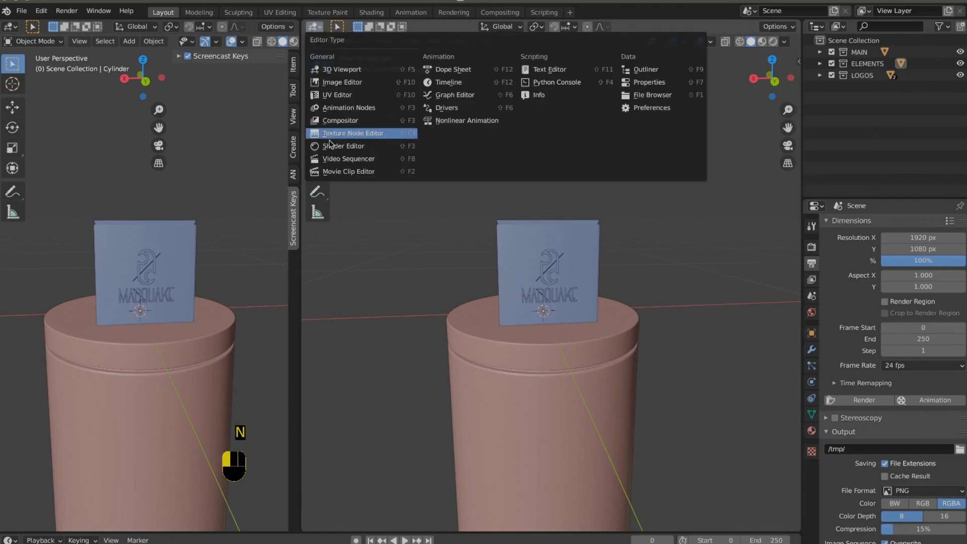
- Switch the right area to the Shader Editor to show the box's BOX_OUT material nodes
left_click(344, 146)
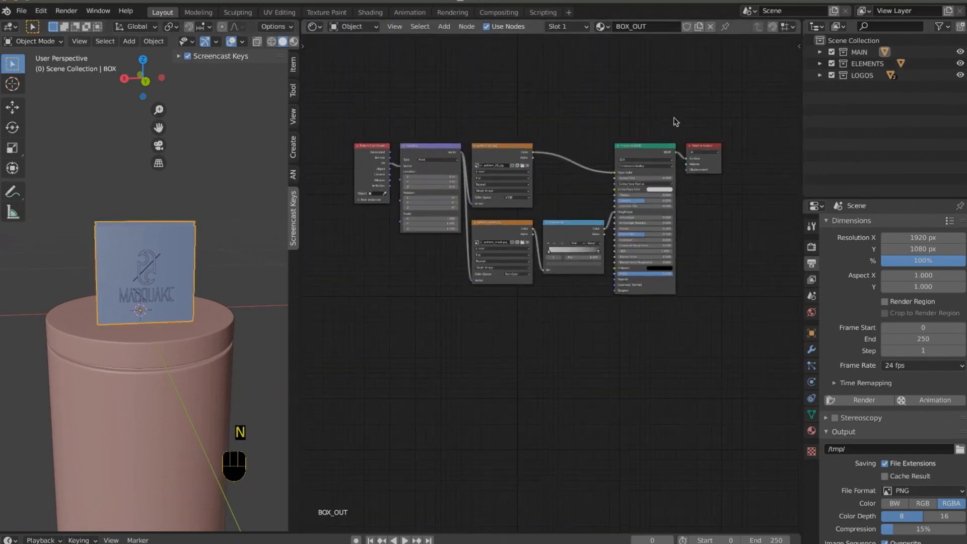
key("G")
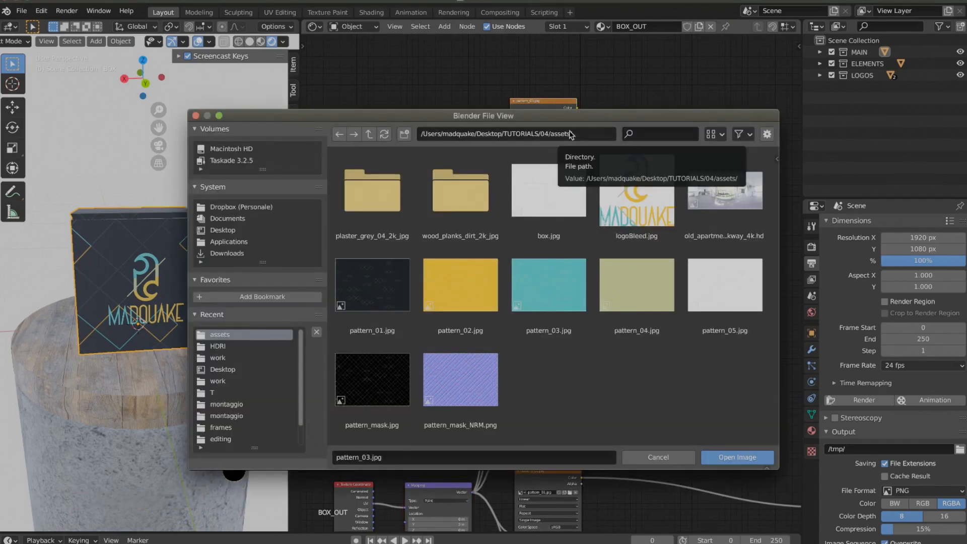
- Load pattern_05.jpg and the other pattern images into the Image Texture nodes
left_click(736, 457)
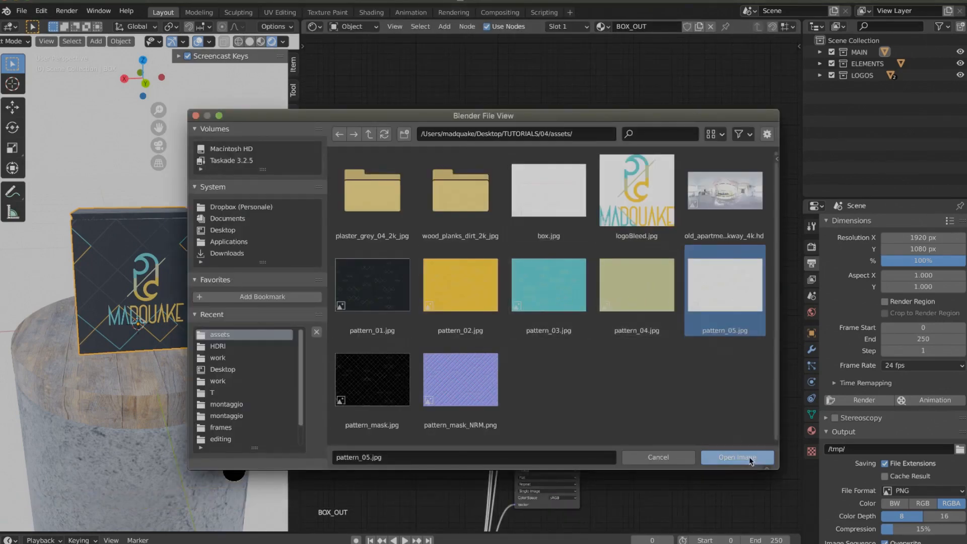
left_click(737, 457)
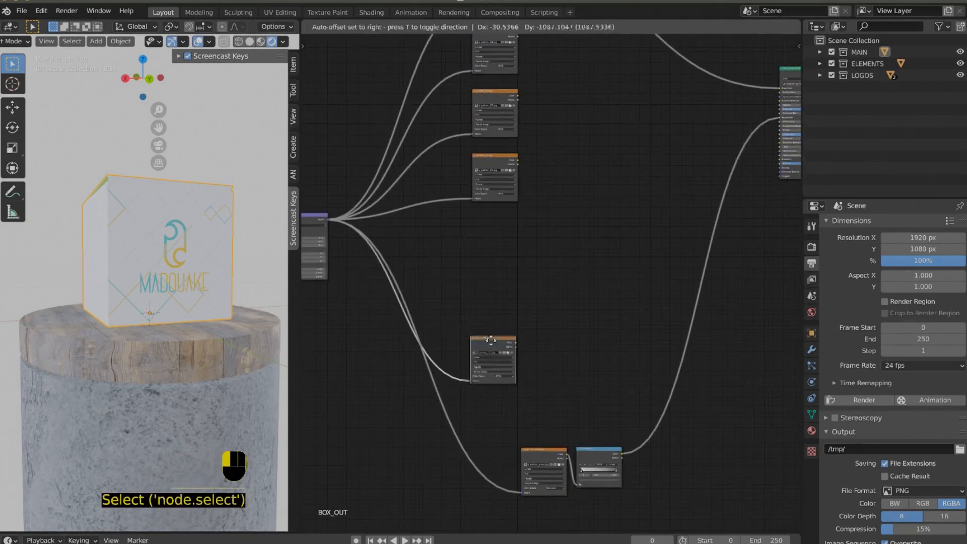
- Move the Image Texture nodes into a single aligned vertical column
left_click_drag(491, 339, 506, 367)
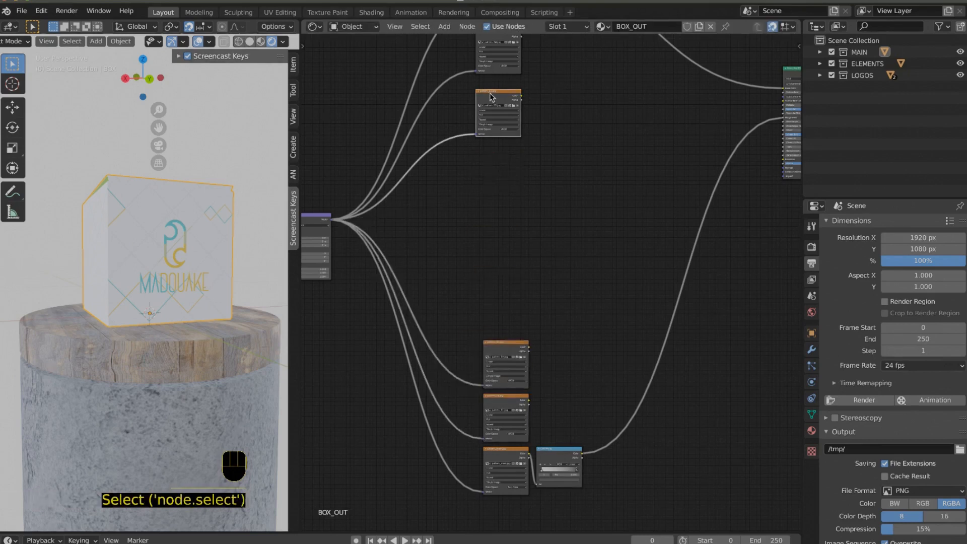
key("g")
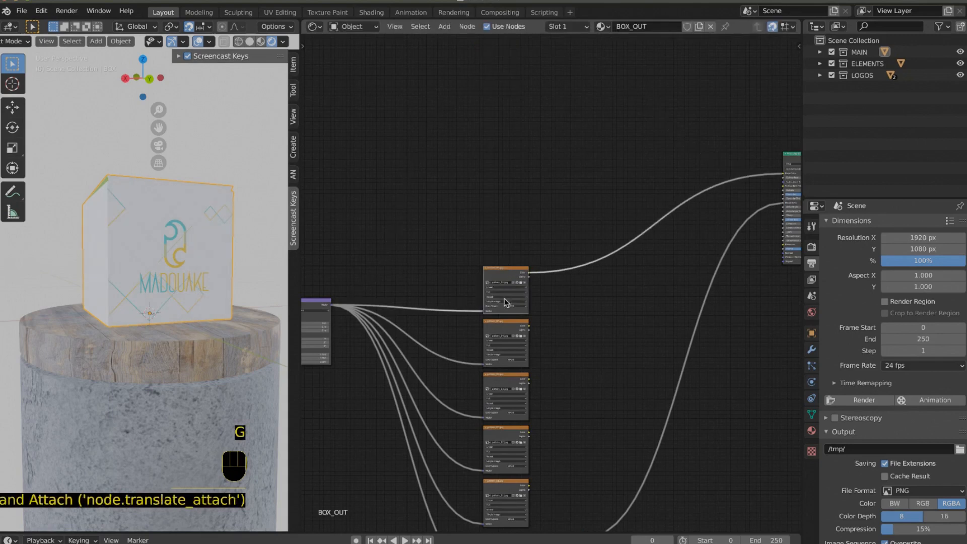
left_click(505, 178)
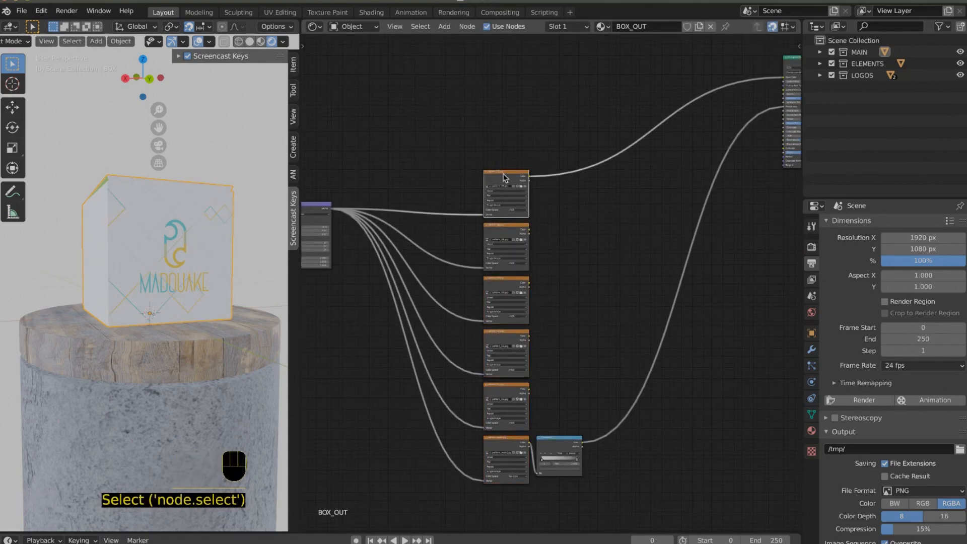
left_click(506, 386)
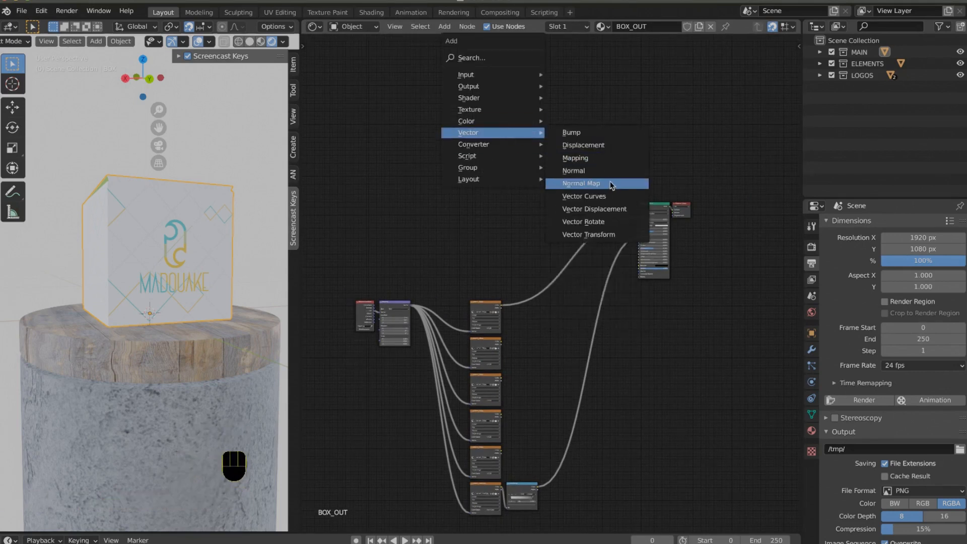
mouse_move(503, 137)
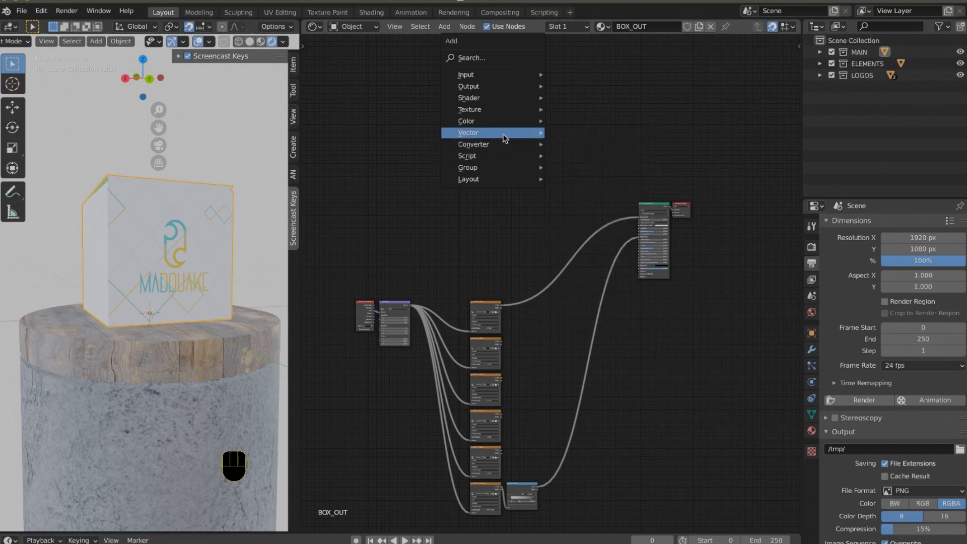
- Add a ColorRamp node, change its interpolation mode, and add a Mix node
left_click(468, 132)
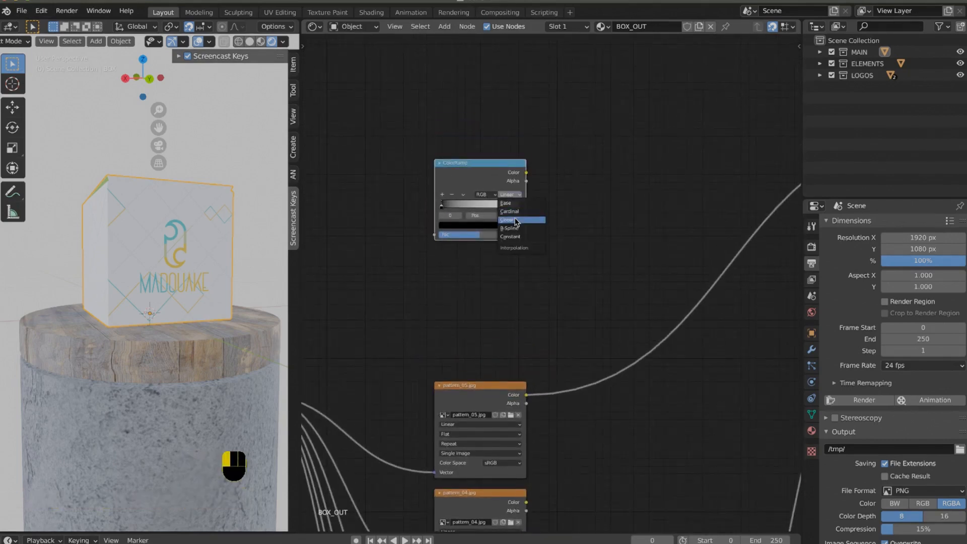
left_click(510, 236)
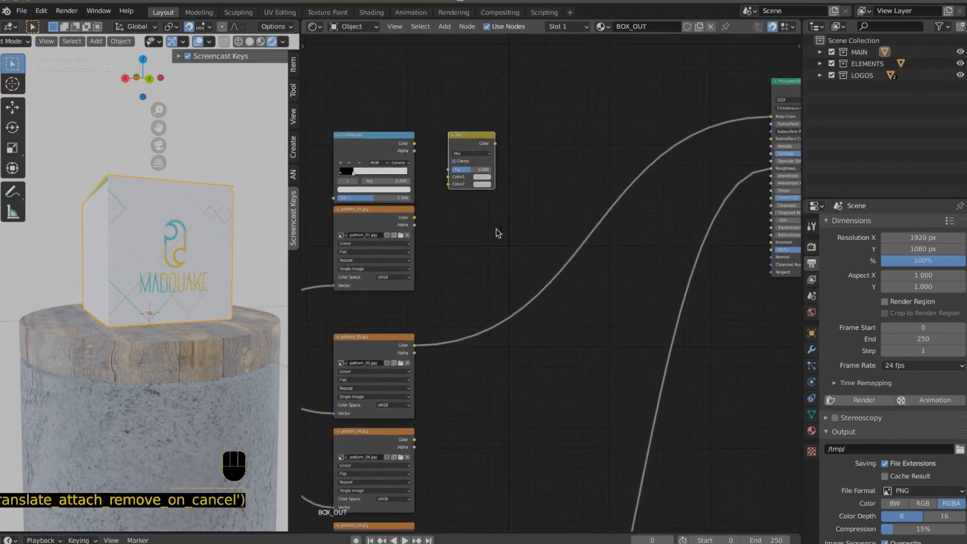
- Duplicate the ColorRamp and Mix pairs and chain them into the Principled BSDF
left_click(372, 135)
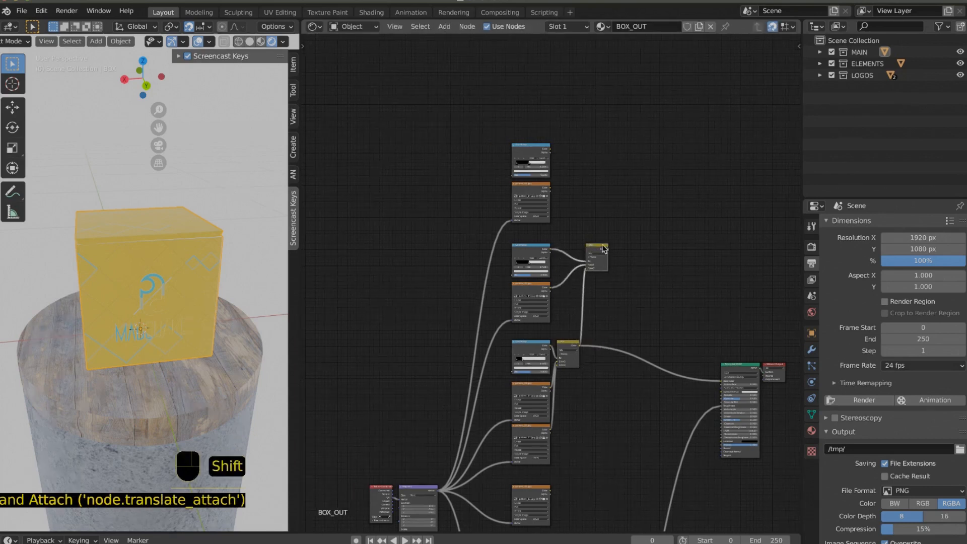
key("g")
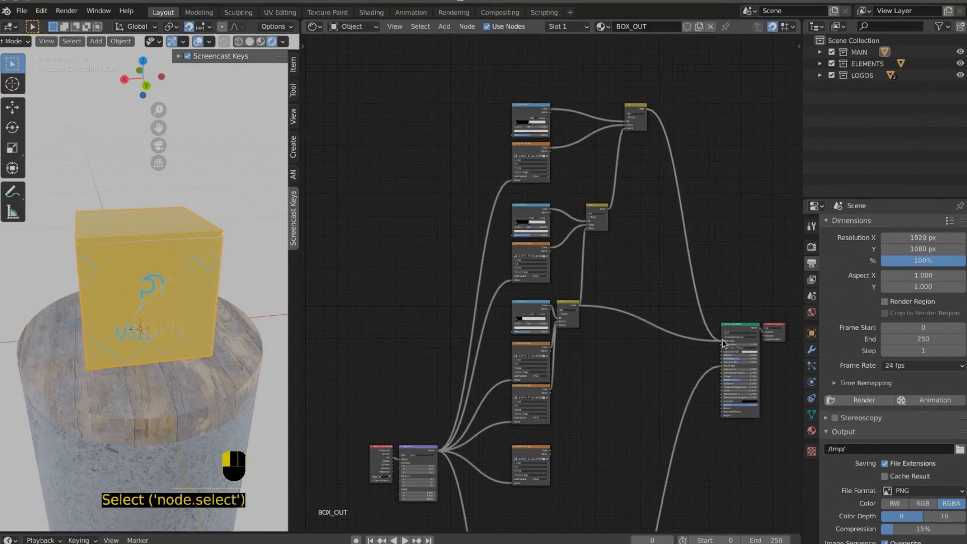
- Wire a fourth ColorRamp/Mix pair into the chain and duplicate the Texture Coordinate node
left_click(536, 123)
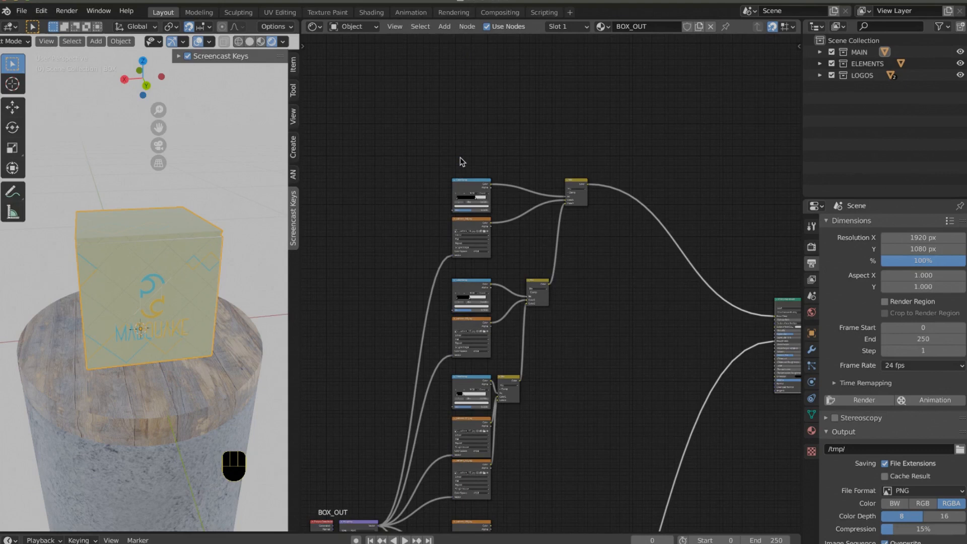
mouse_move(484, 162)
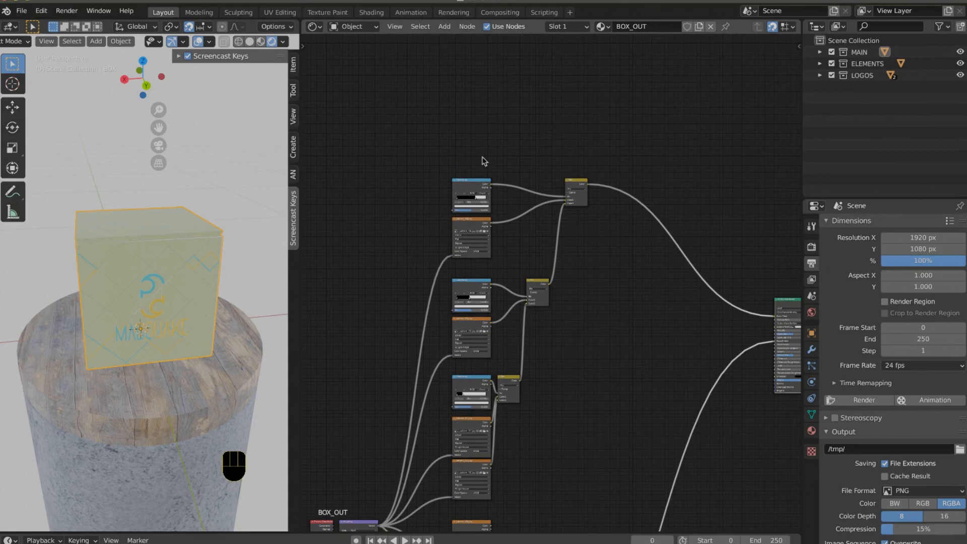
key("cmd+z")
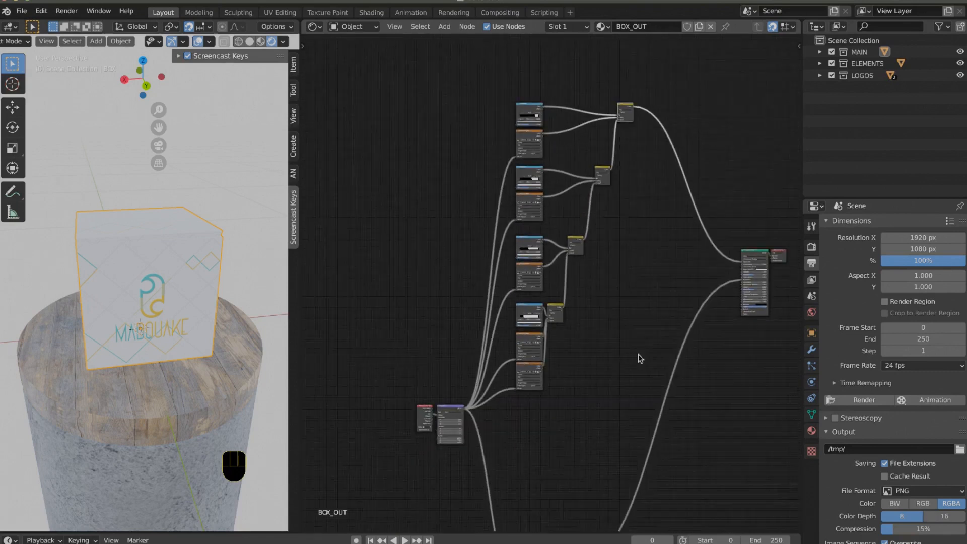
key("a")
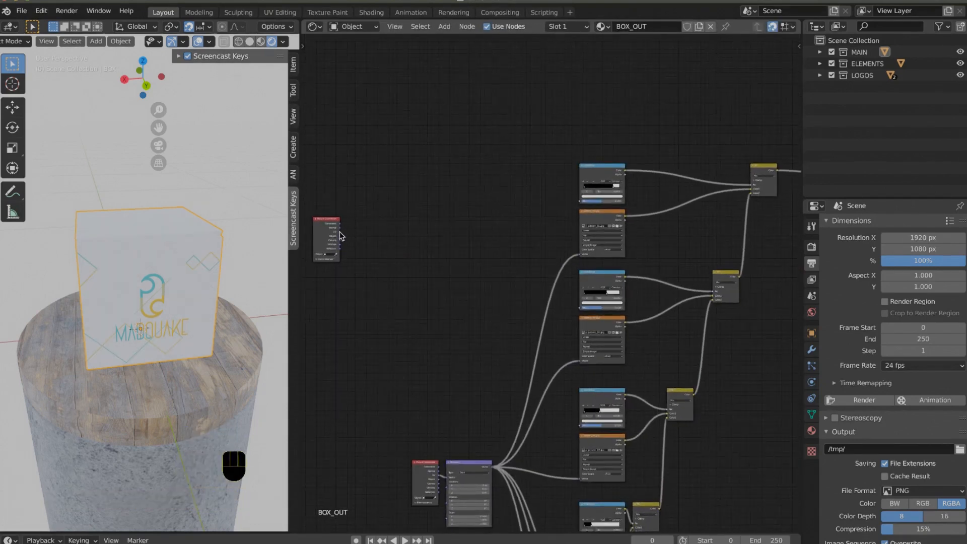
- Place the copied Texture Coordinate node and add a CONTROLLER empty in a new CONTROLLERS collection
left_click(327, 241)
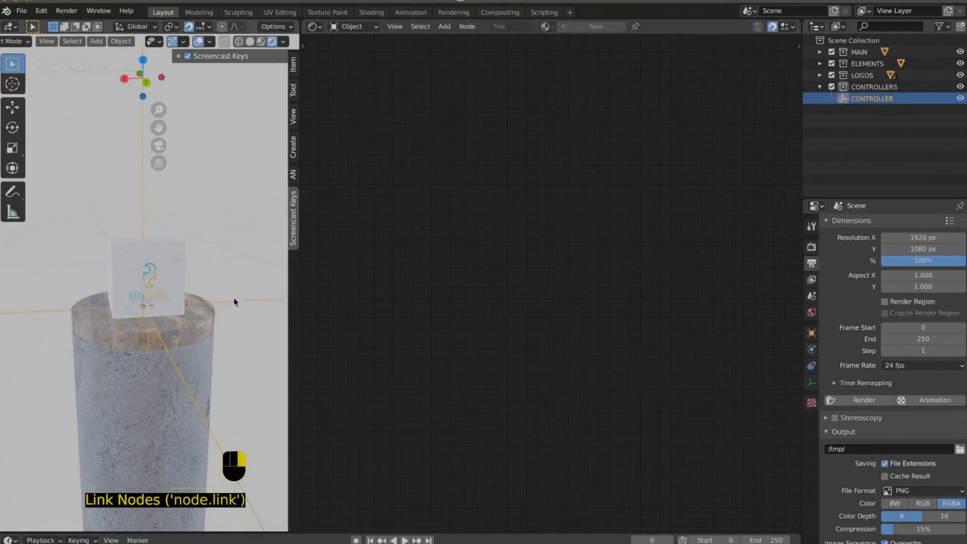
- Set the new Texture Coordinate node's Object to CONTROLLER and link it to every Image Texture
key("g")
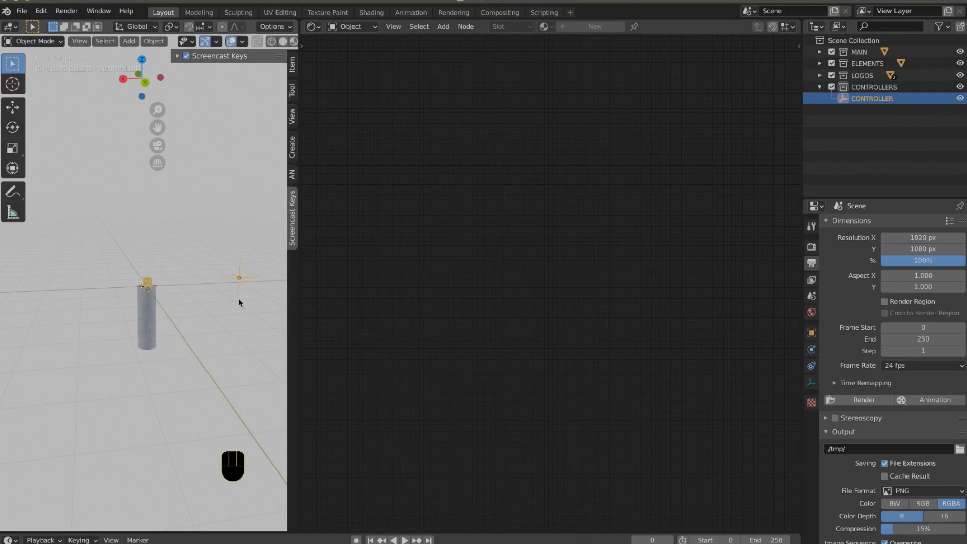
left_click(248, 281)
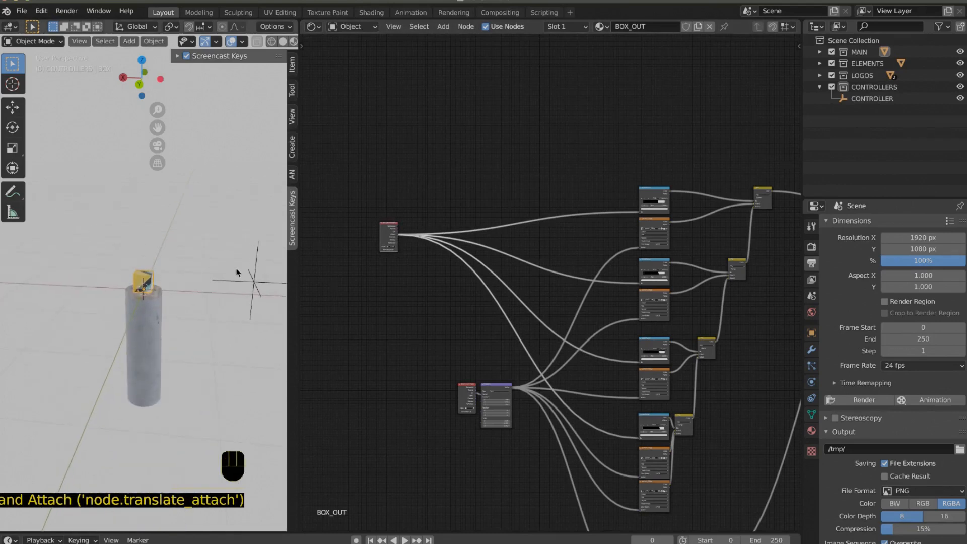
- Move and scale the CONTROLLER empty to shift the box patterns, then reselect the box
left_click(872, 99)
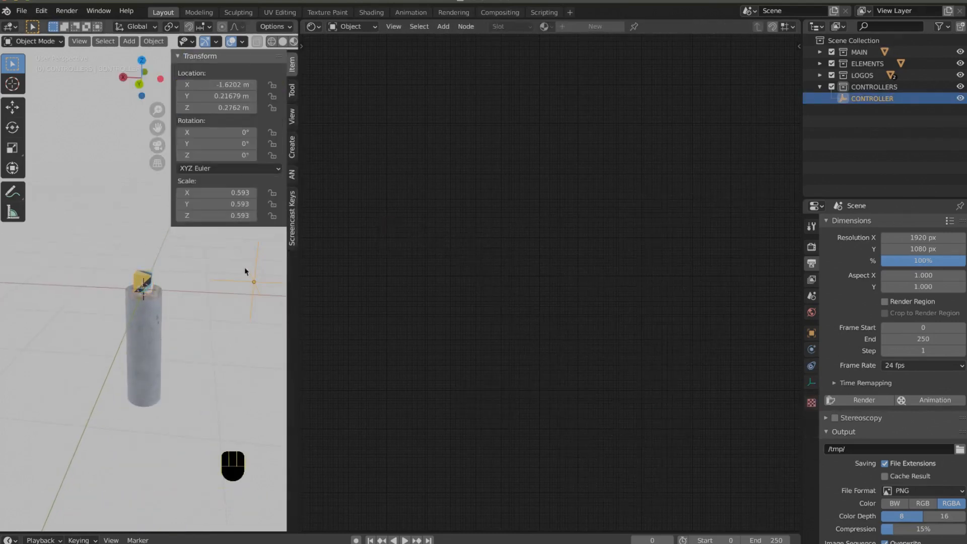
left_click(319, 282)
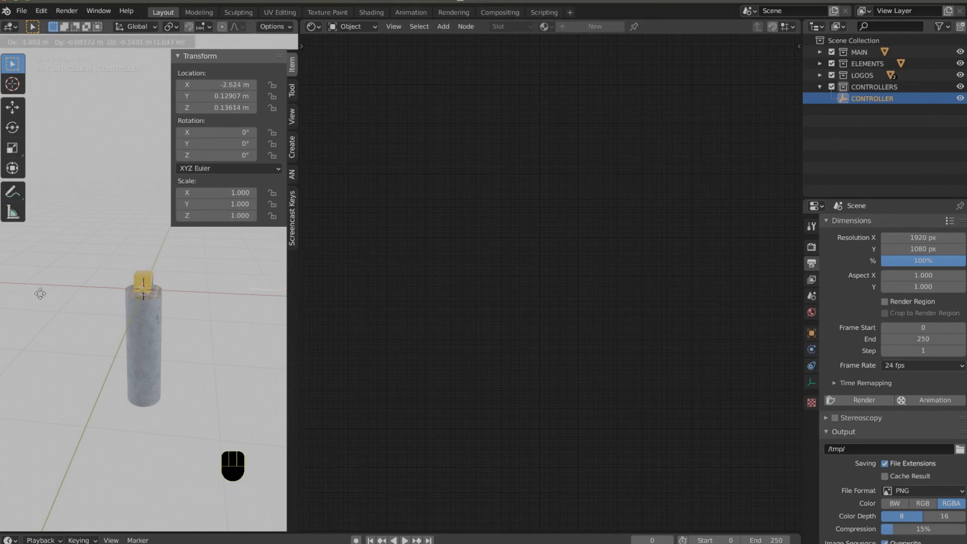
left_click_drag(142, 281, 253, 339)
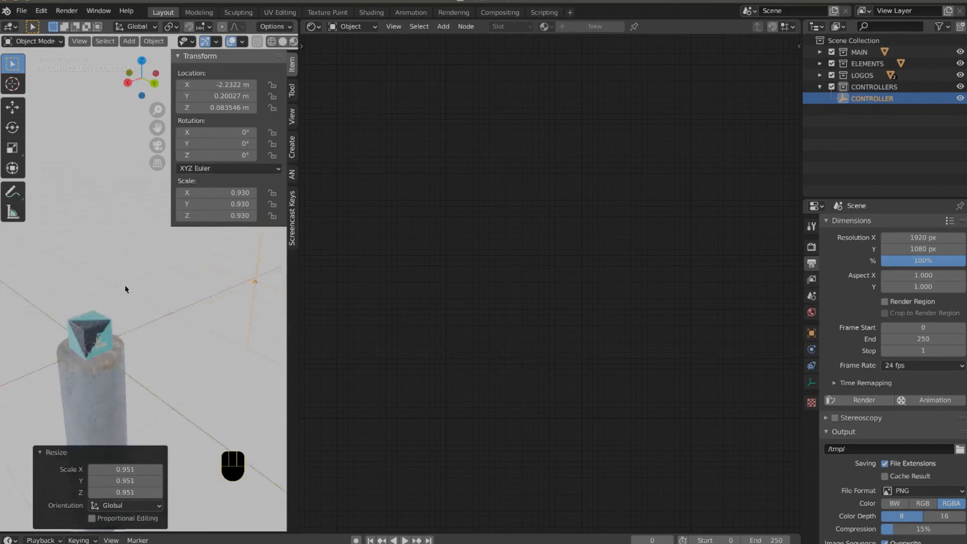
left_click(71, 311)
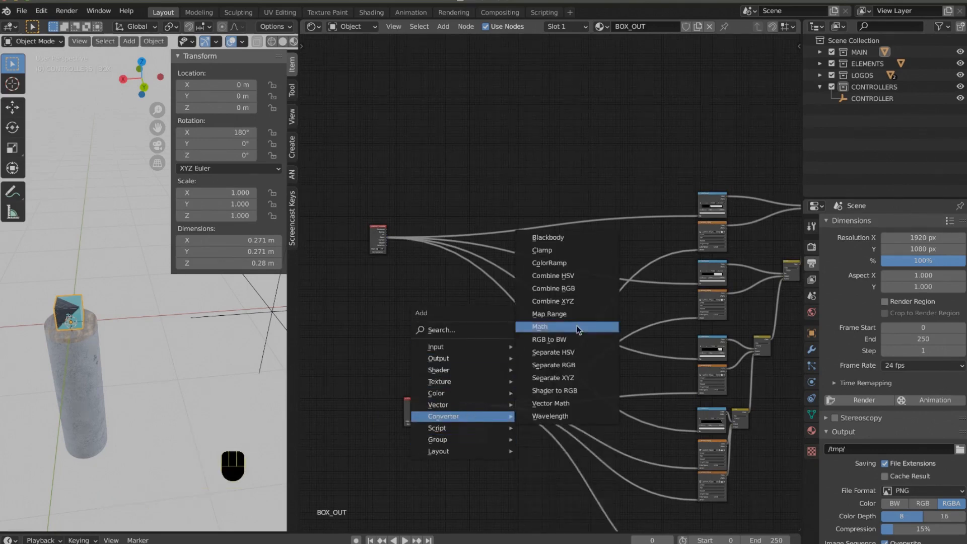
- Set the Math node to Modulo and feed Texture Coordinate Object into its first Value
left_click(540, 326)
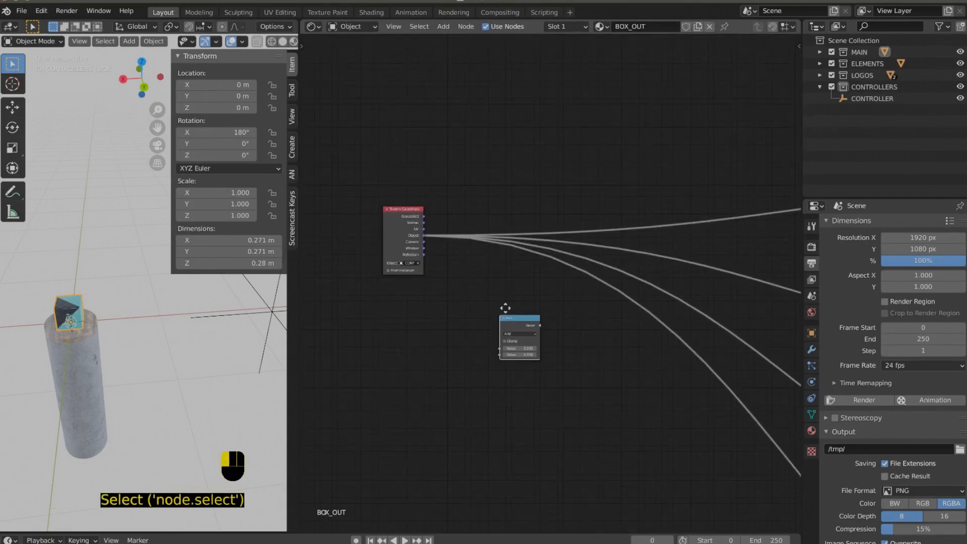
left_click(510, 303)
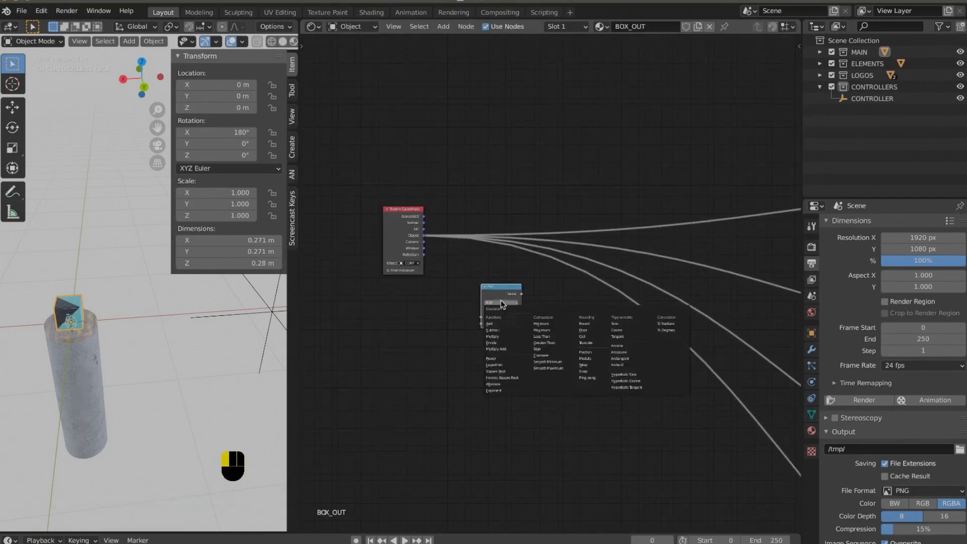
mouse_move(488, 355)
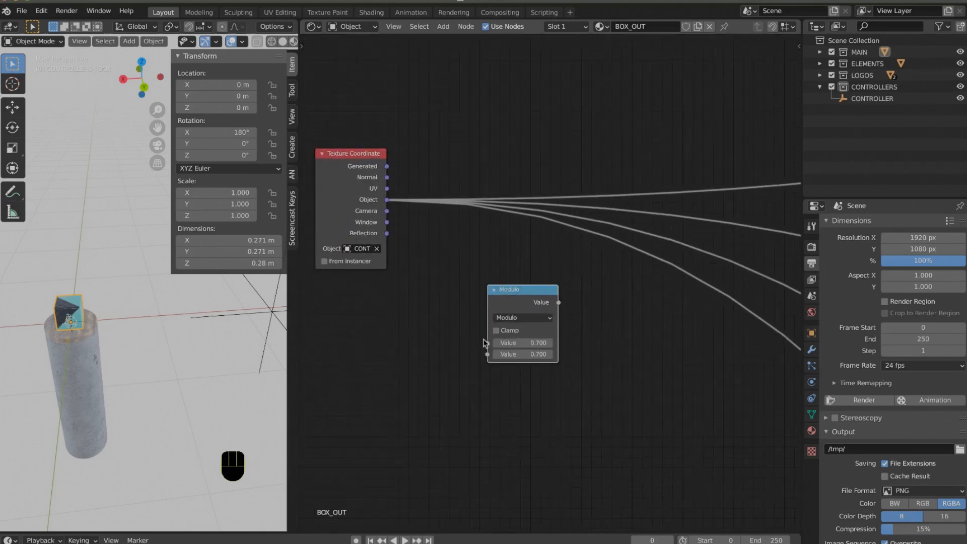
left_click_drag(387, 200, 489, 343)
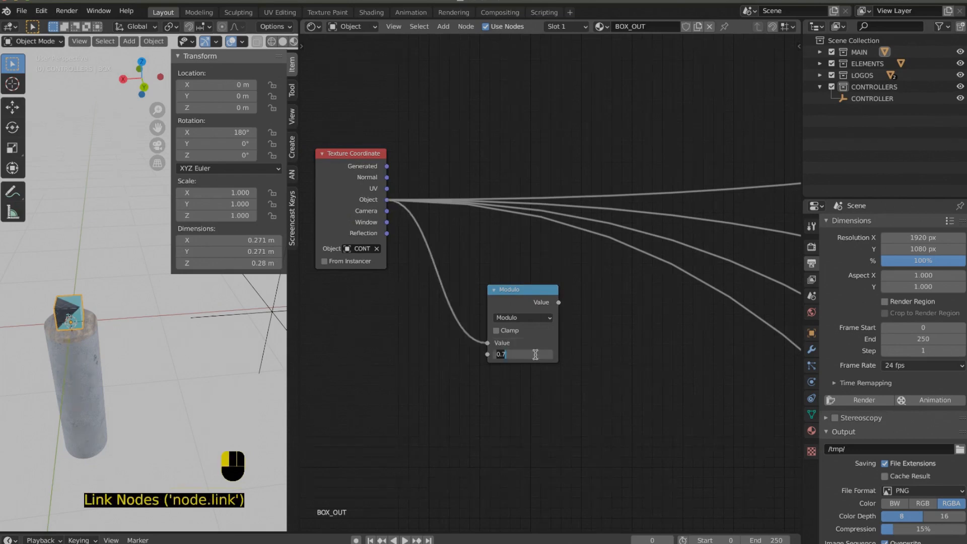
scroll("down", 3)
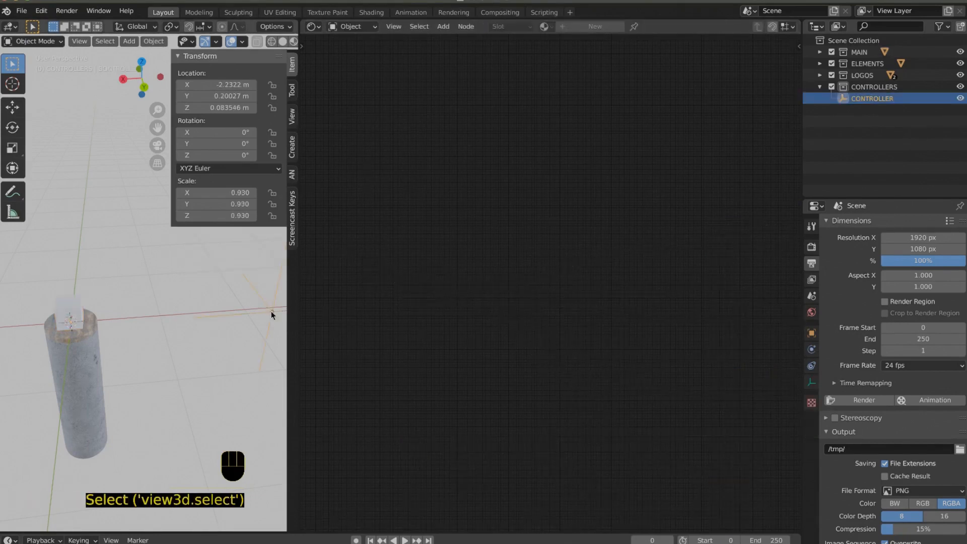
- Enable Clamp on the Modulo node, then select and move the CONTROLLER empty
left_click_drag(272, 315, 182, 323)
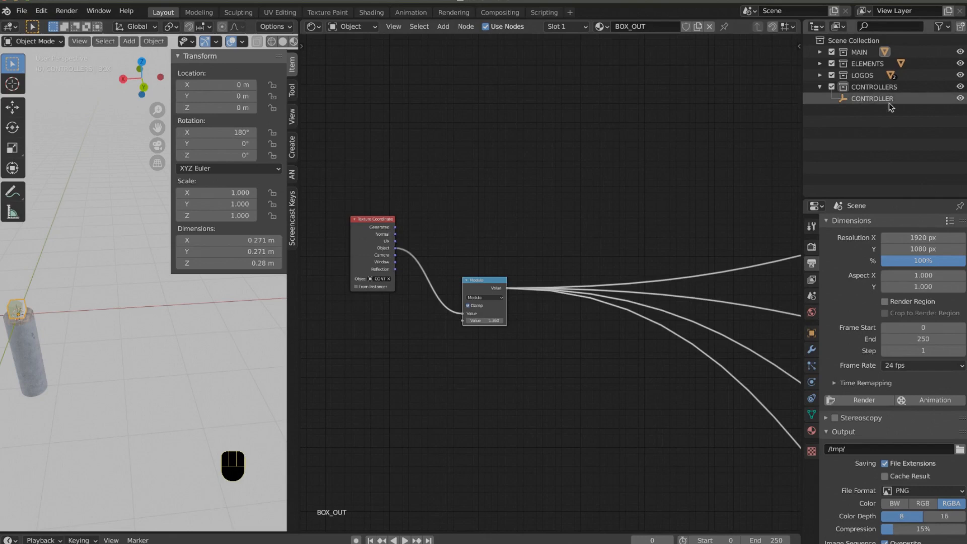
left_click(871, 99)
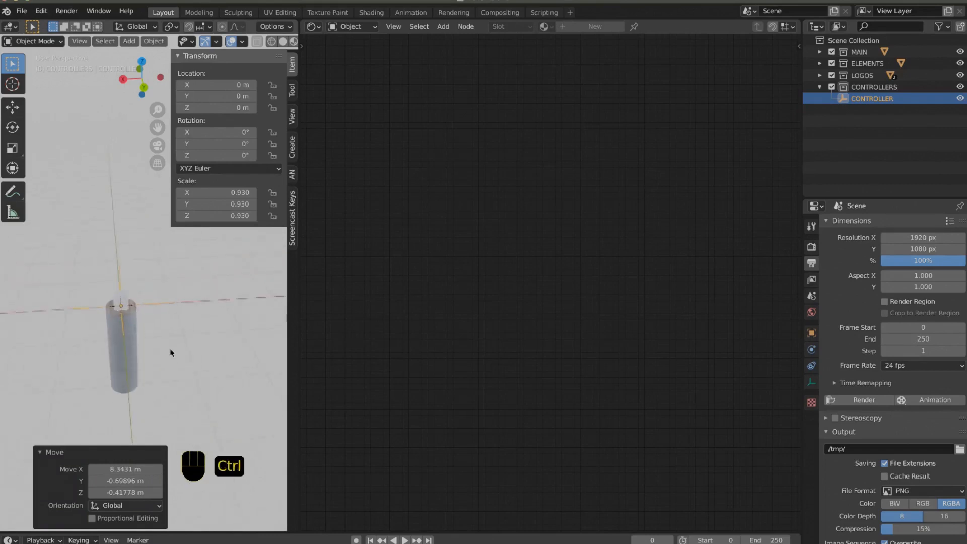
left_click_drag(121, 305, 68, 333)
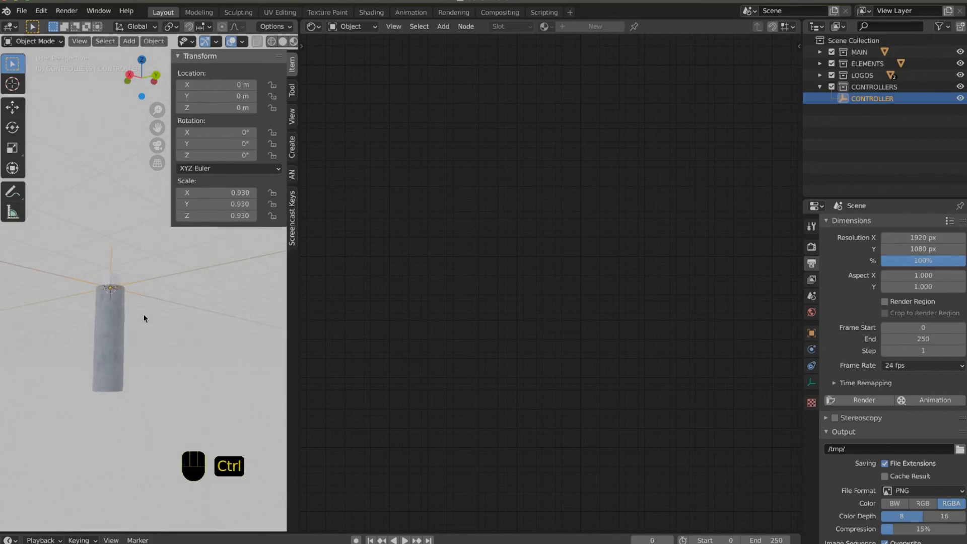
left_click(314, 26)
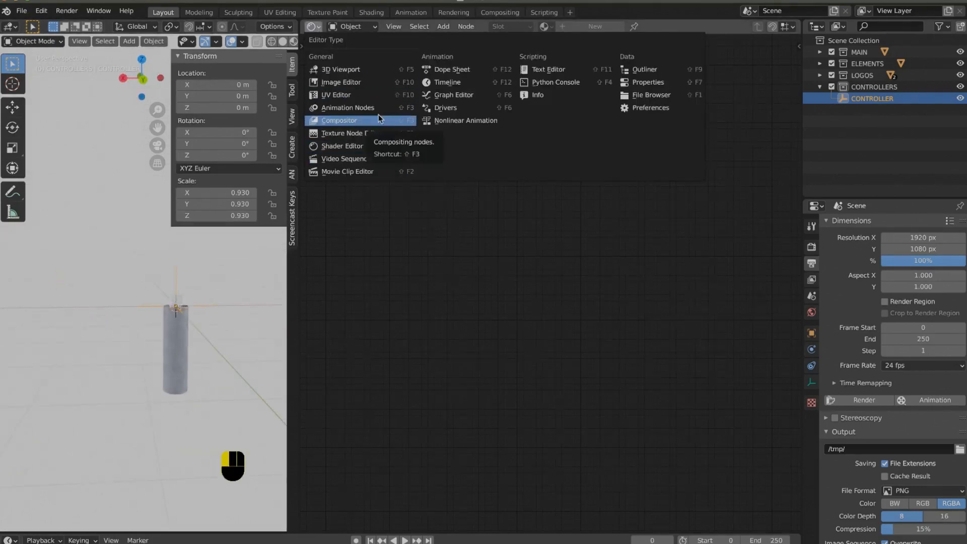
- Create an Animation Nodes tree linking a CONTROLLER Object Input to an Object Transforms Output
left_click(340, 120)
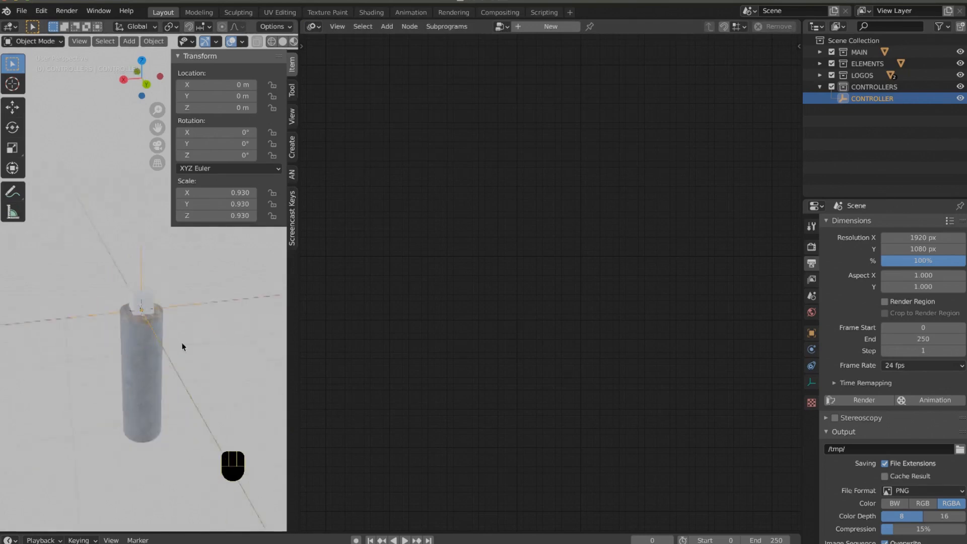
key("shift+a")
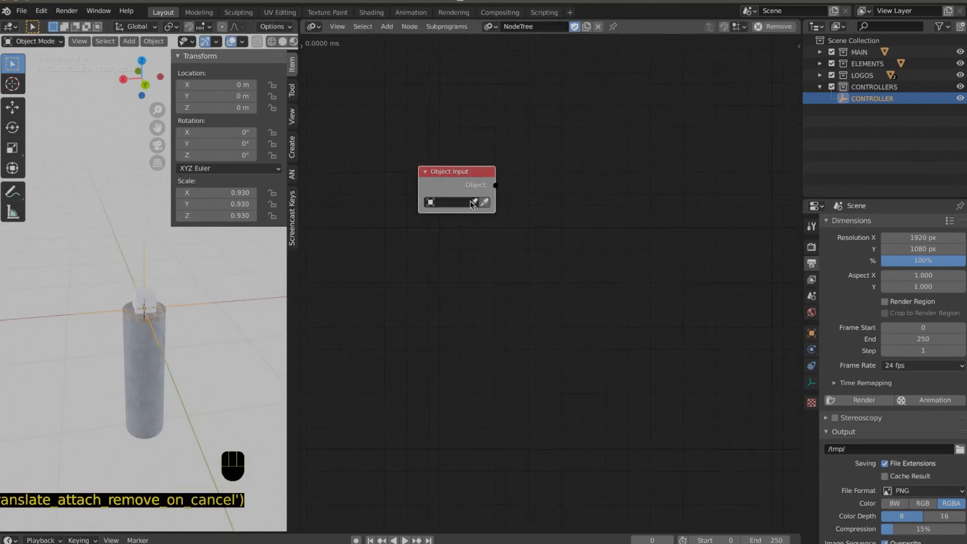
key("Shift+A")
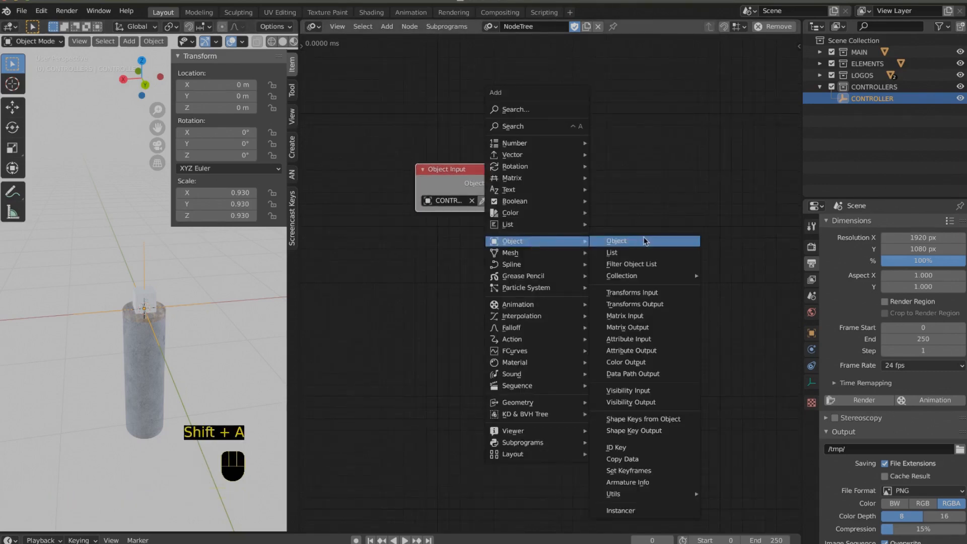
left_click(635, 304)
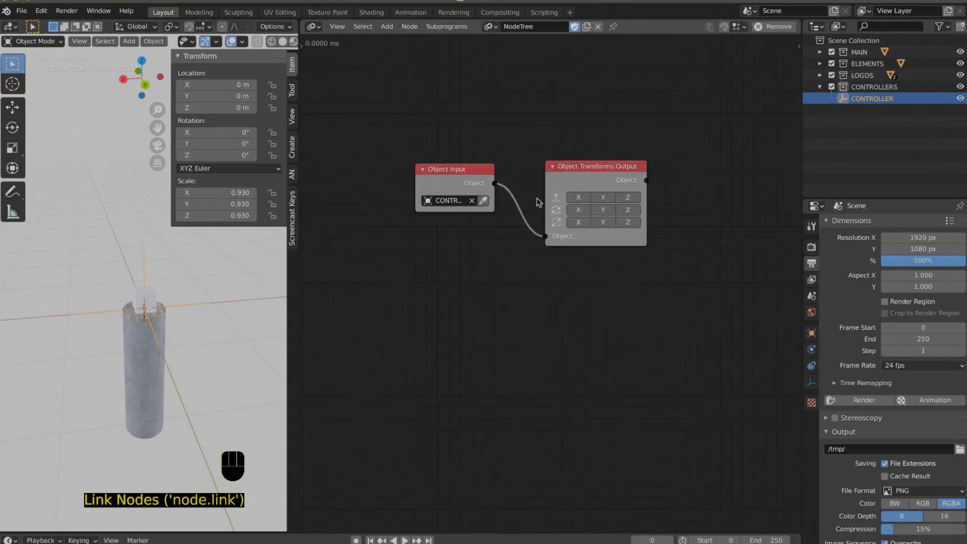
key("shift+A")
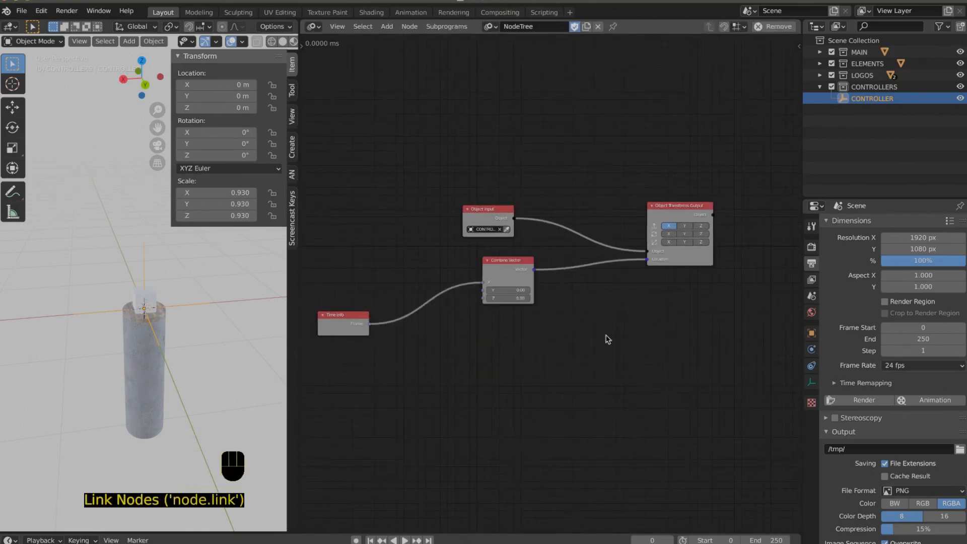
- Feed Time Info through a Multiply node into Location X, tuning the multiplier during playback
key("space")
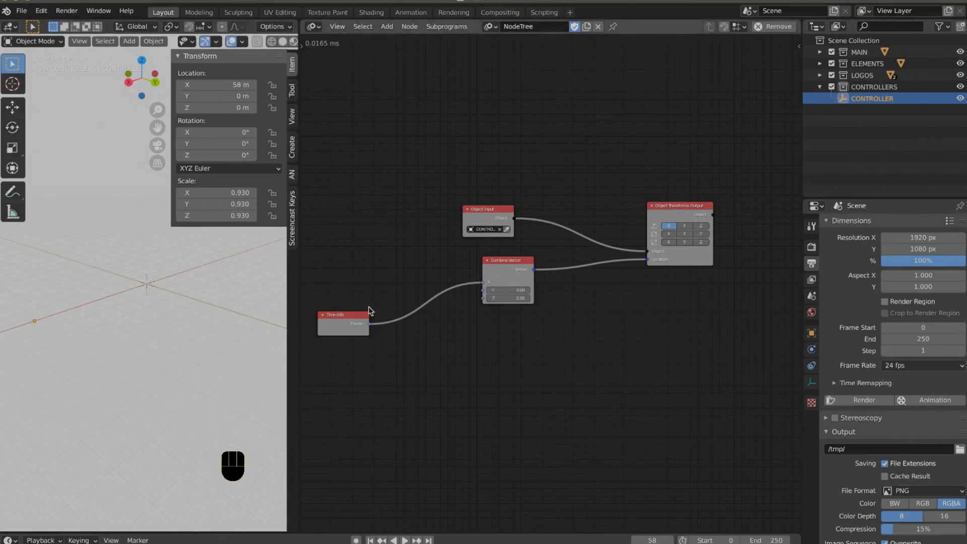
key("Shift+A")
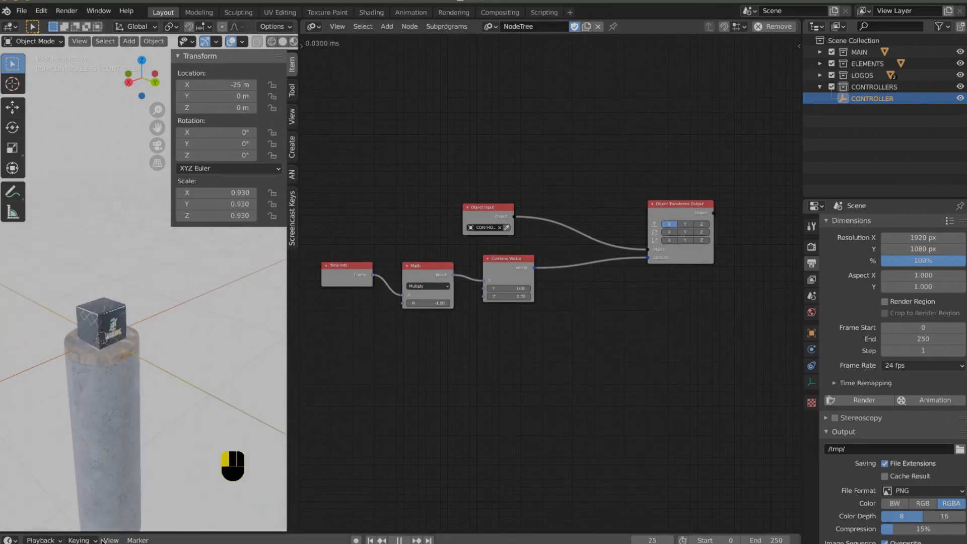
key("space")
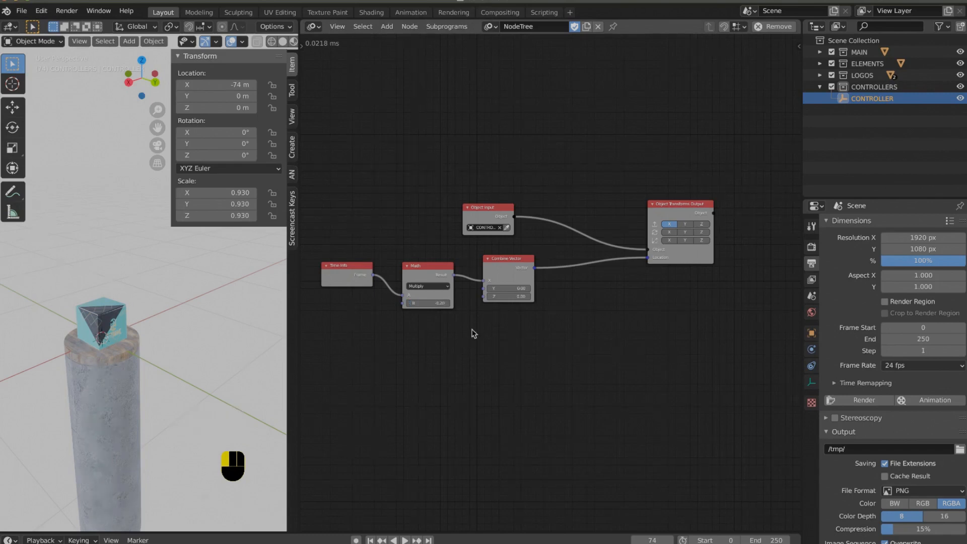
key("space")
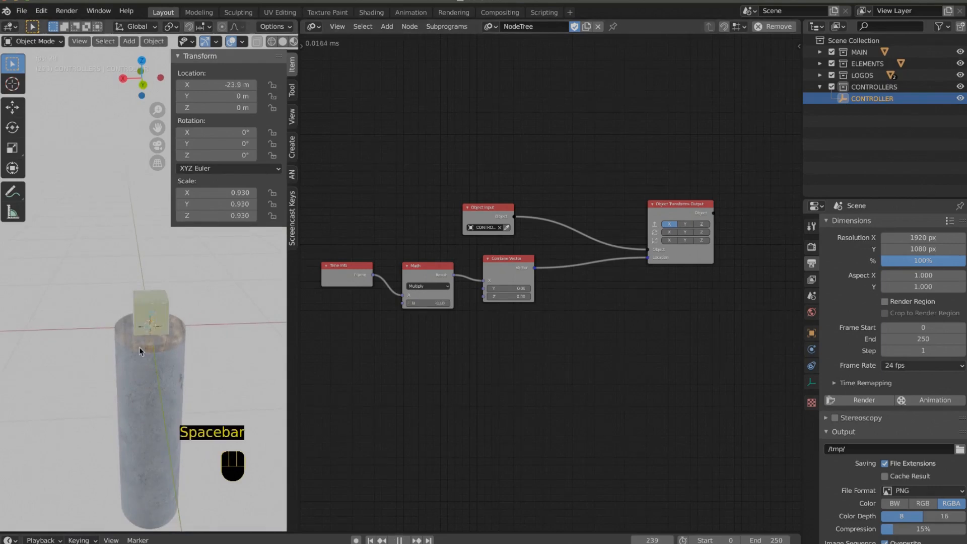
key("space")
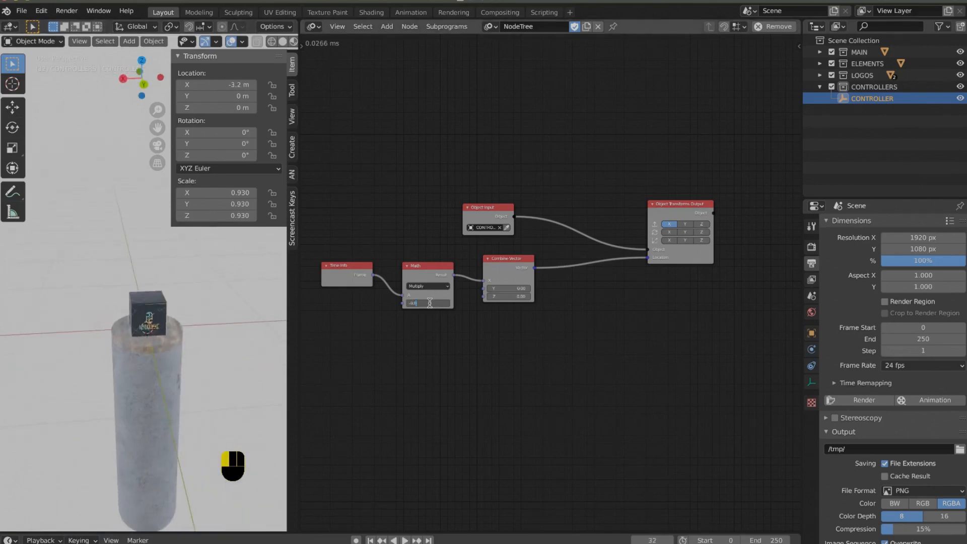
key("space")
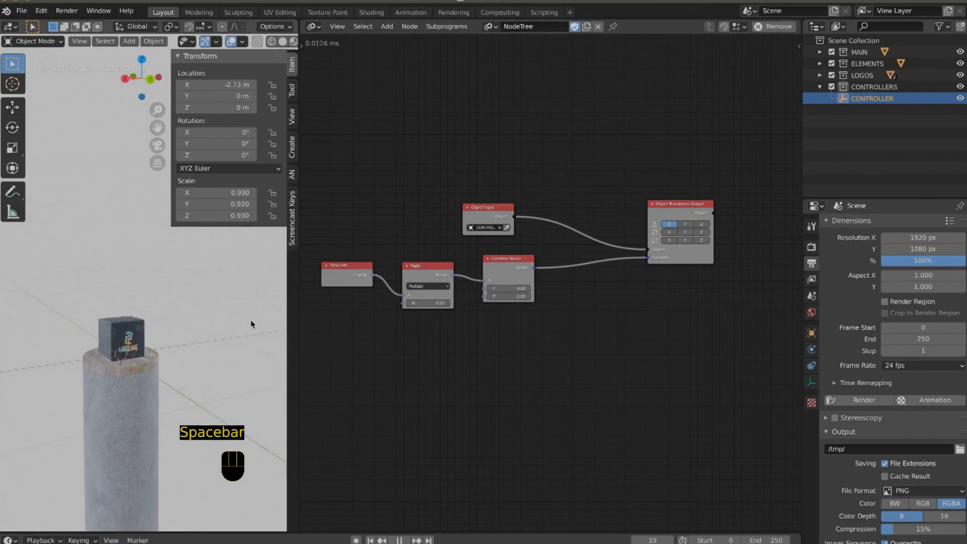
key("space")
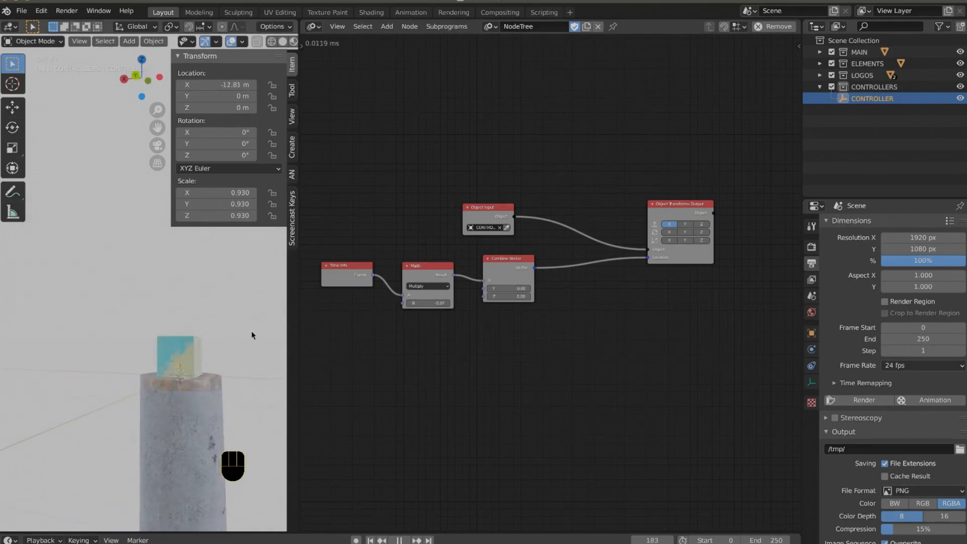
key("space")
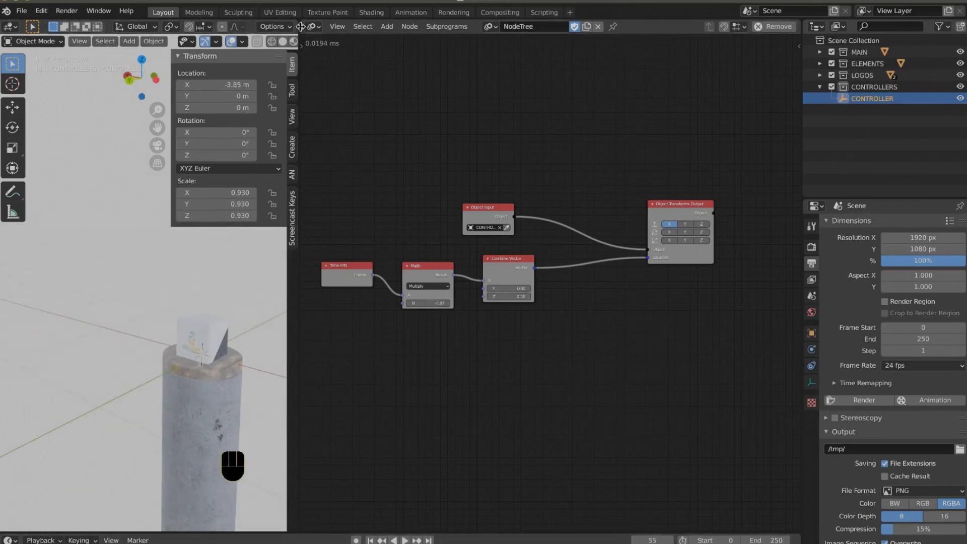
left_click(308, 26)
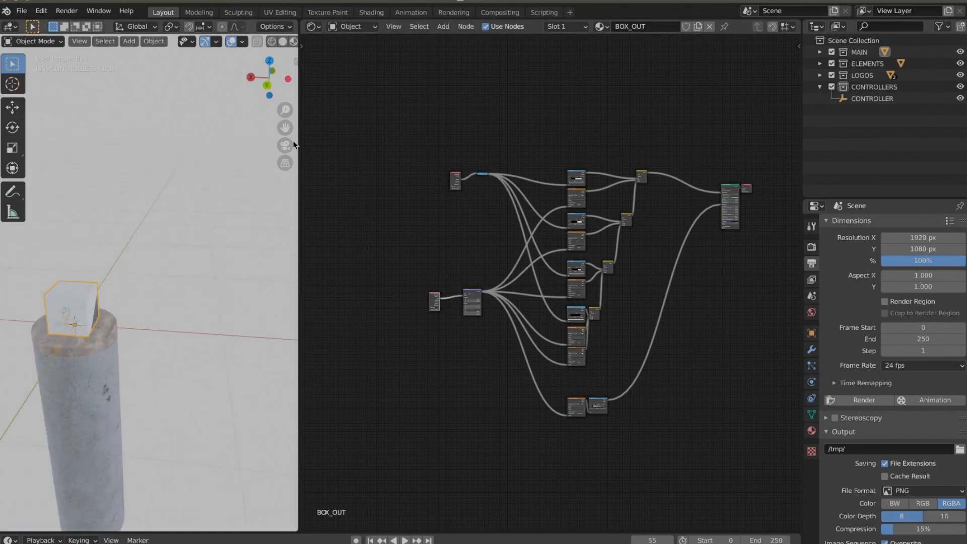
- Switch the 3D view to Solid shading with the CONTROLLERS collection excluded
left_click(285, 41)
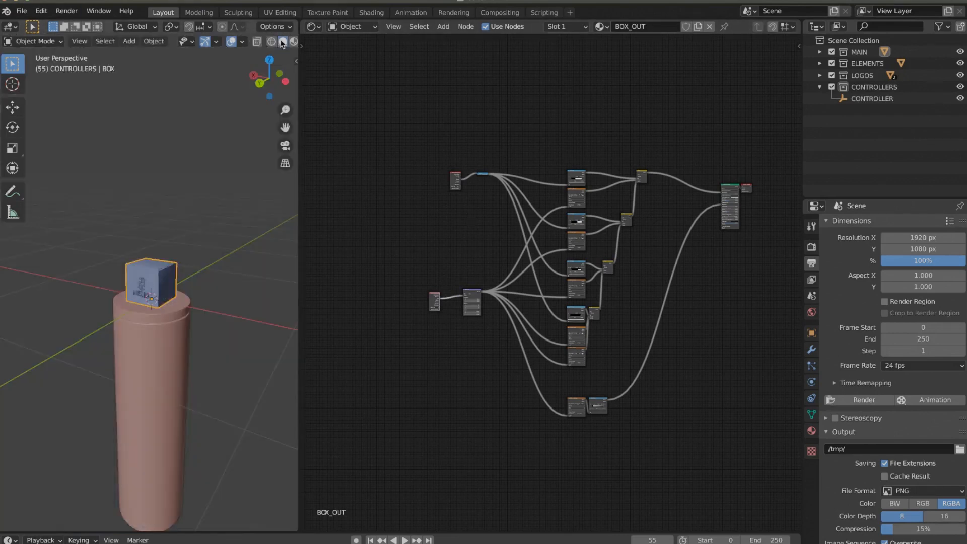
left_click(129, 41)
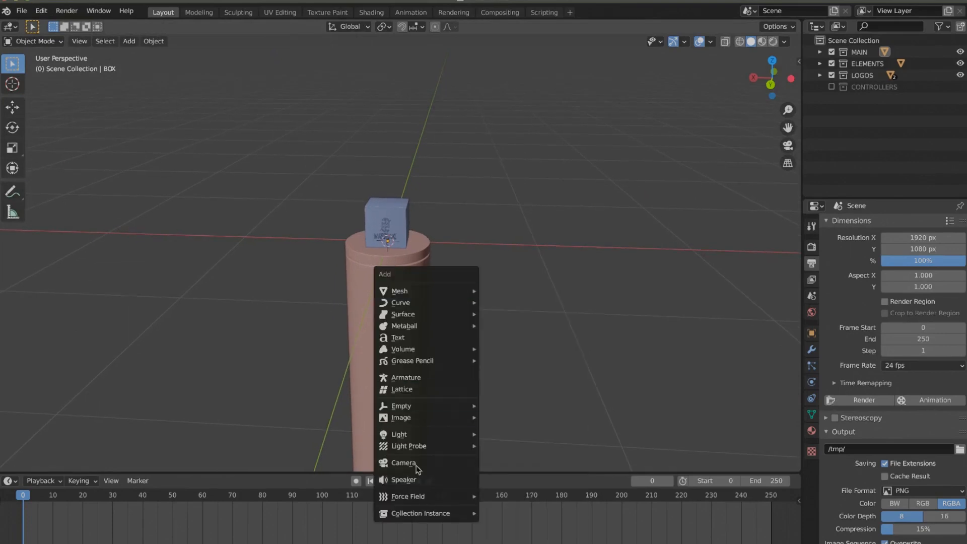
- Add camera CAM_01, move it down toward the cylinder, and place it in a new CAMS collection
left_click(403, 462)
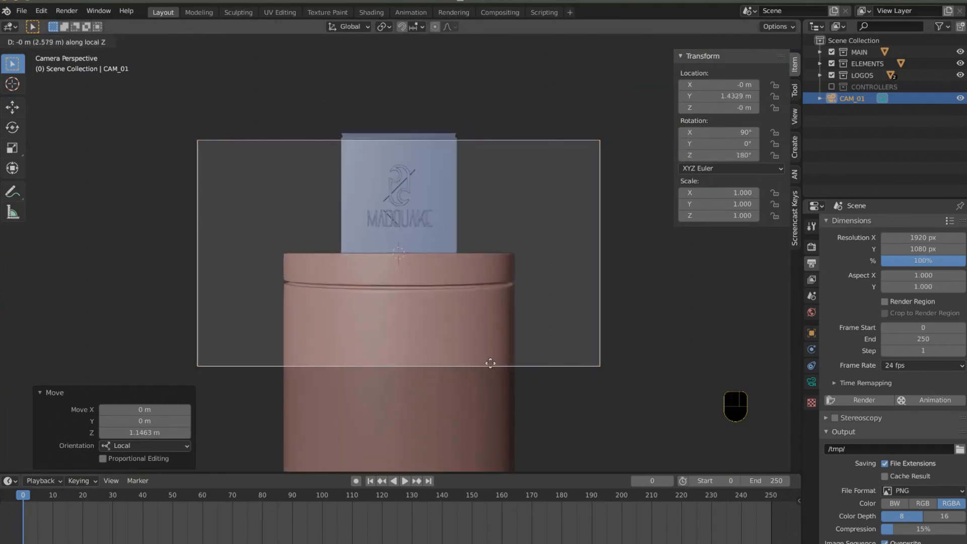
key("g")
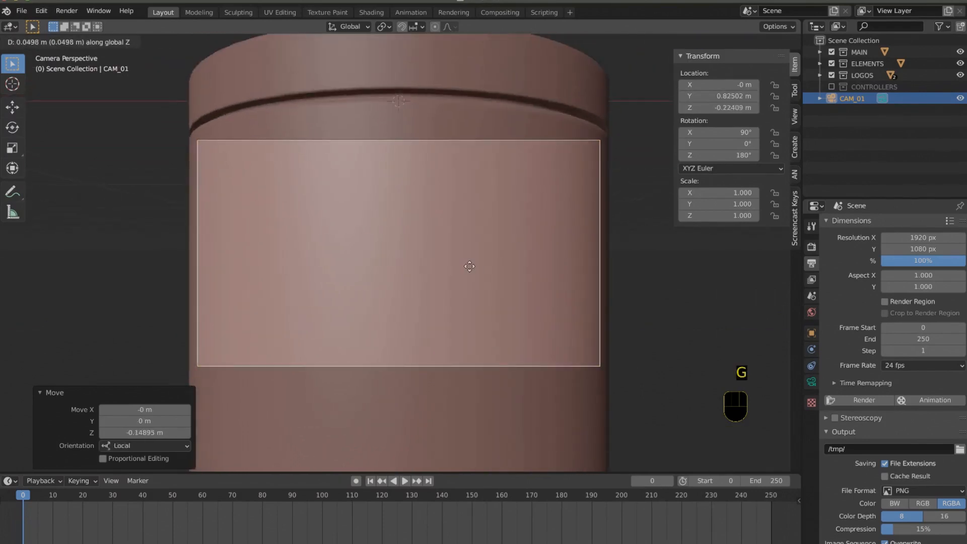
key("i")
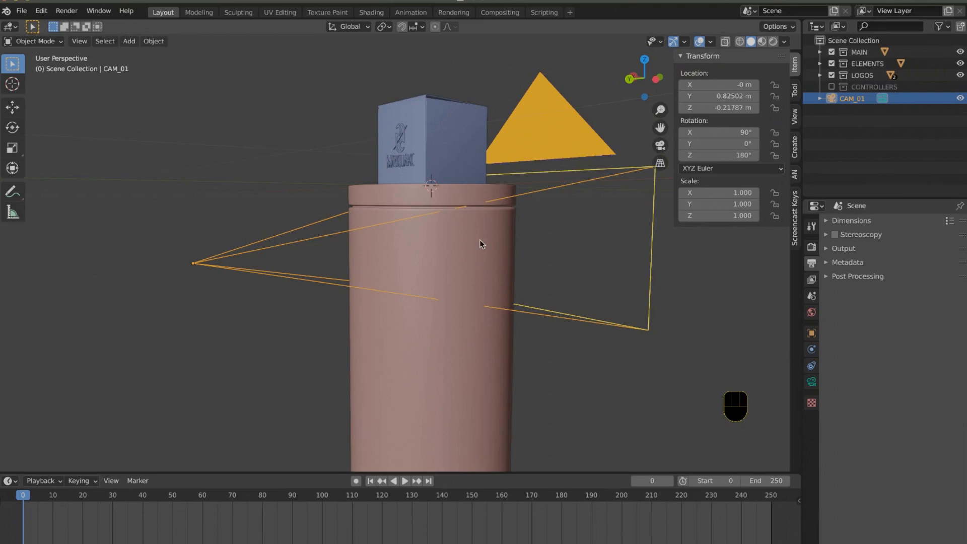
left_click(812, 365)
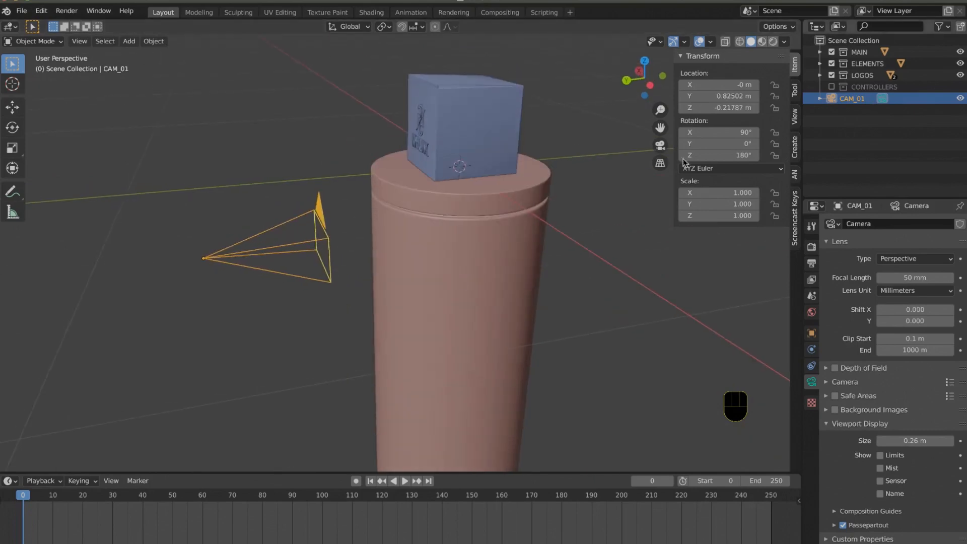
key("shift+A")
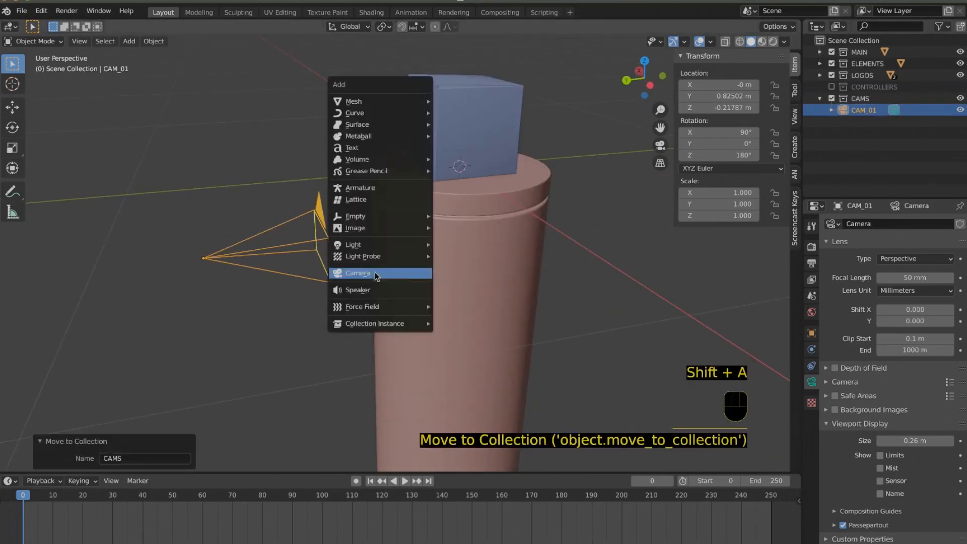
mouse_move(357, 216)
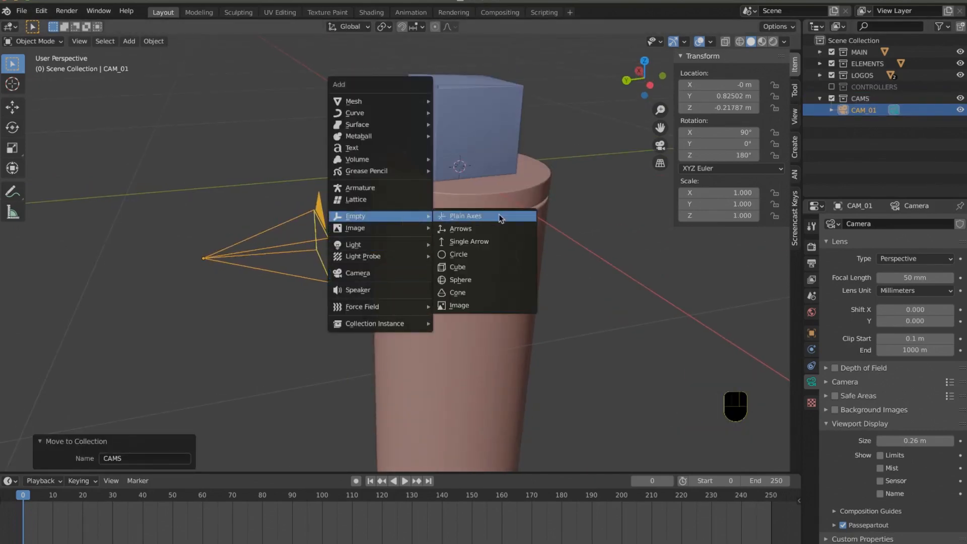
- Add a Plain Axes empty at the origin and parent CAM_01 to it, keeping transform
left_click(465, 217)
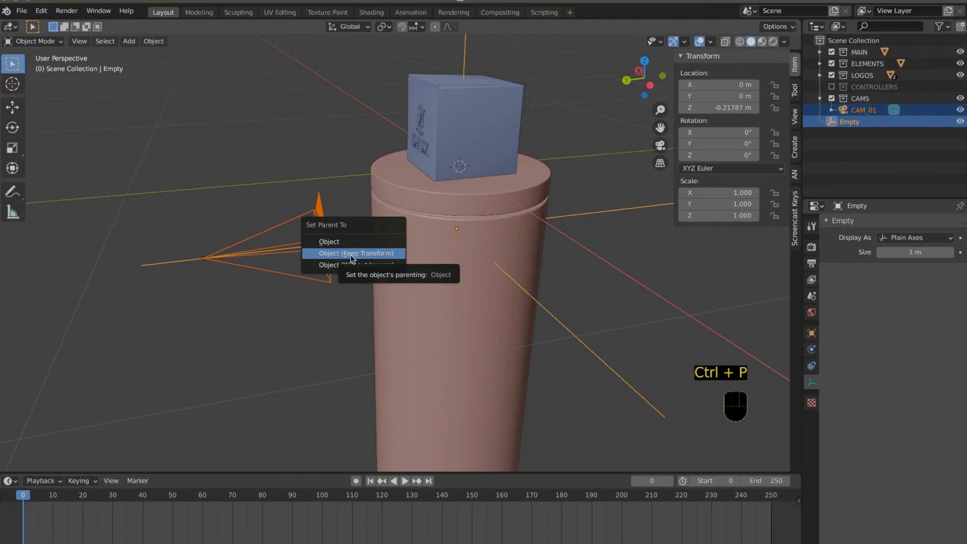
left_click(357, 253)
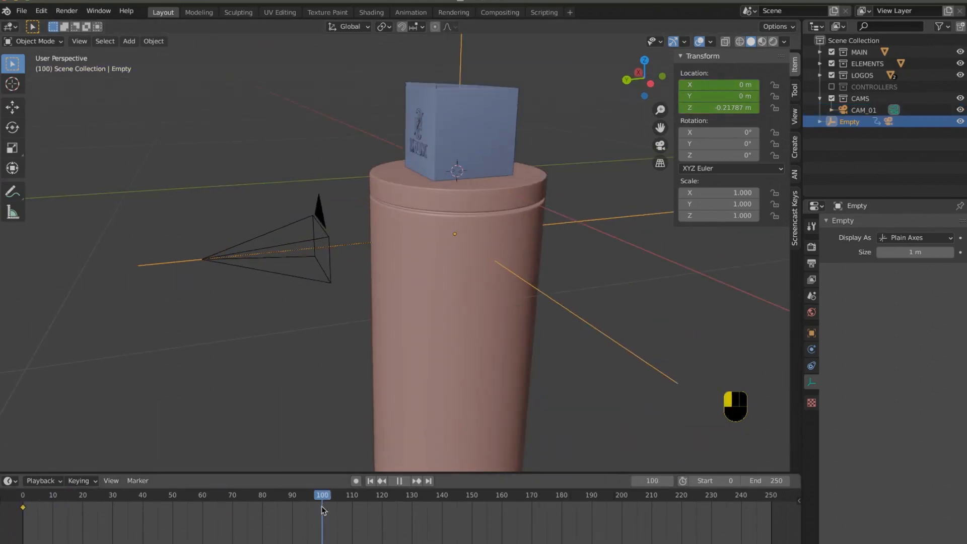
- Keyframe the empty's raised location at frames 100 and 150, previewing the camera motion
left_click(812, 263)
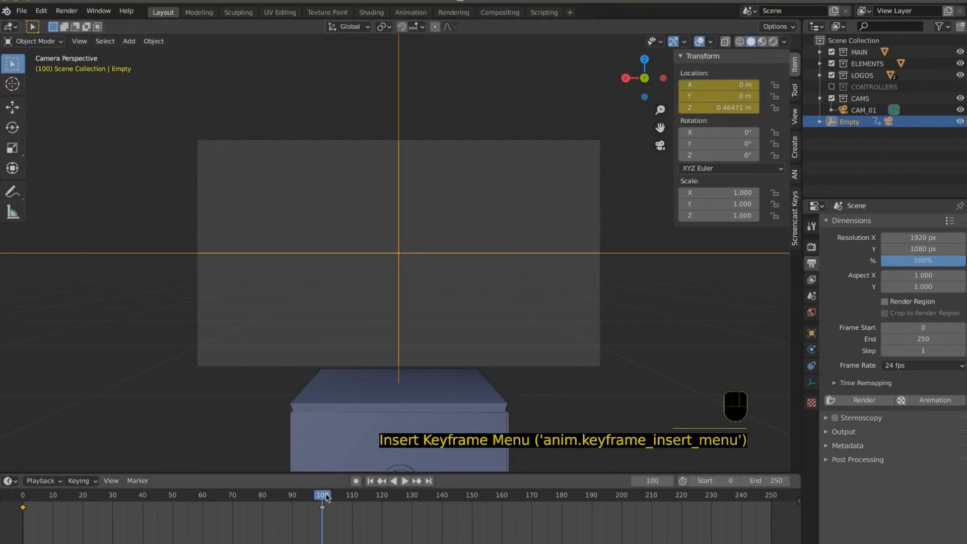
key("space")
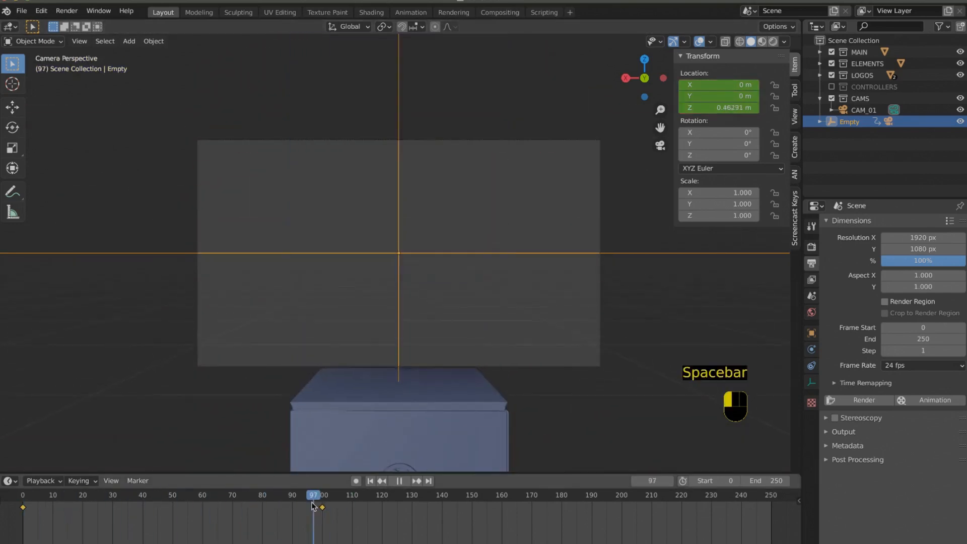
key("space")
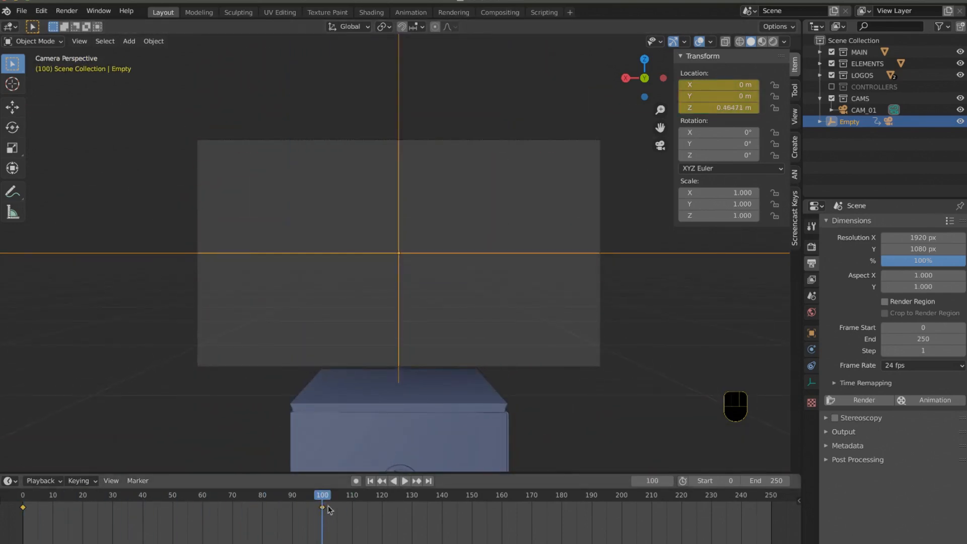
key("space")
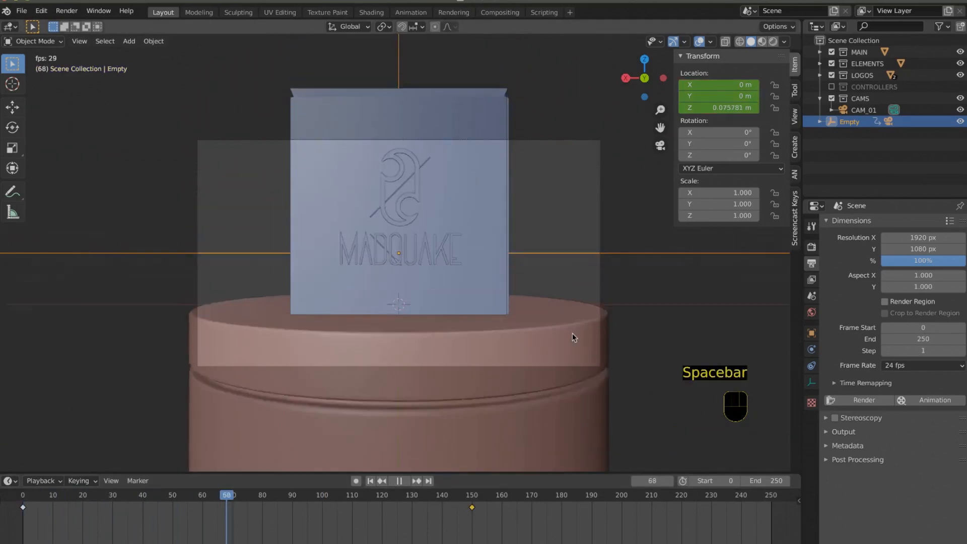
key("space")
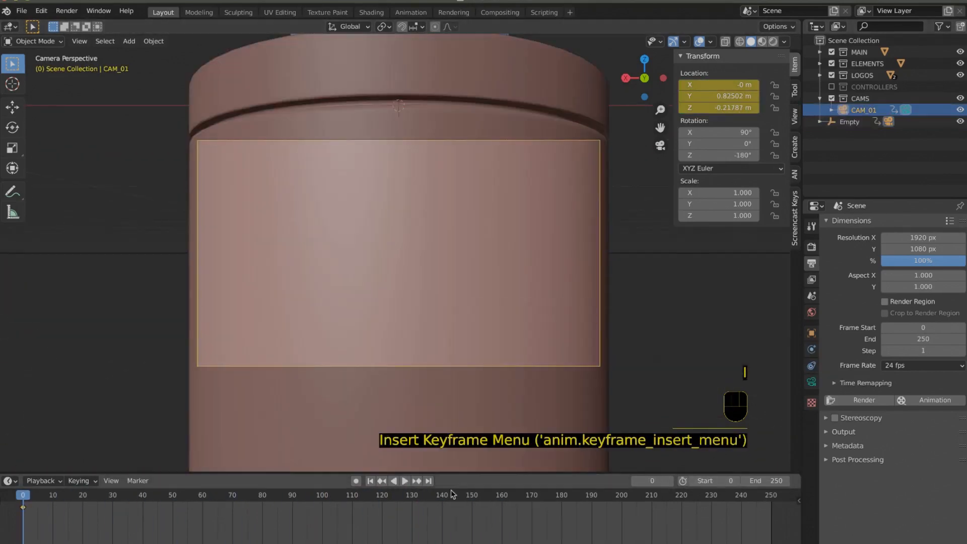
left_click(470, 494)
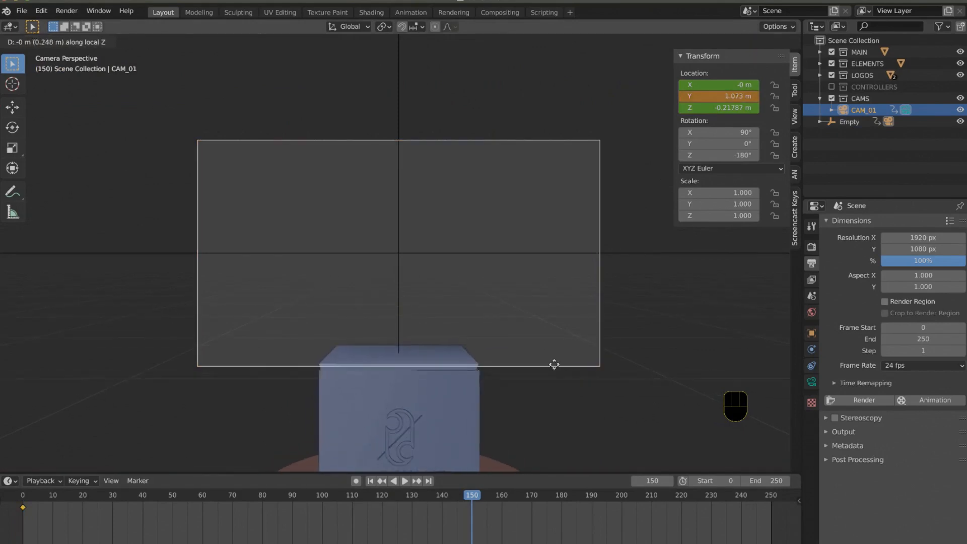
key("space")
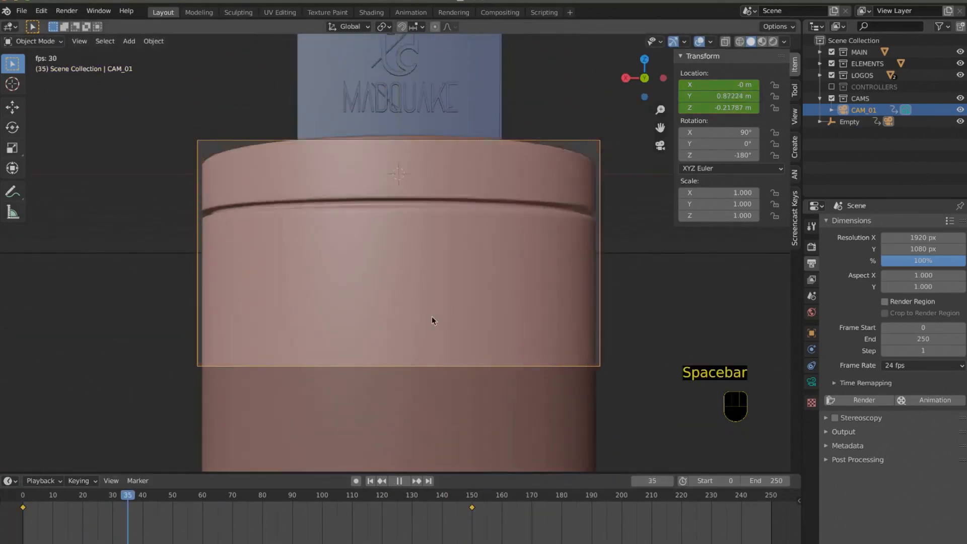
key("space")
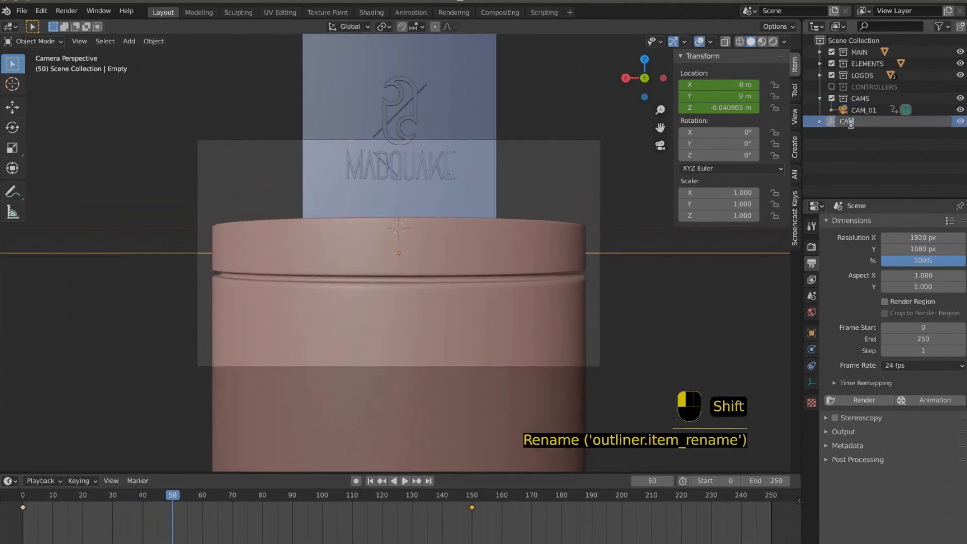
- Rename the empty CAM01_GUIDE and keyframe its Z spin at frame 150
type("CAM01_GUIDE")
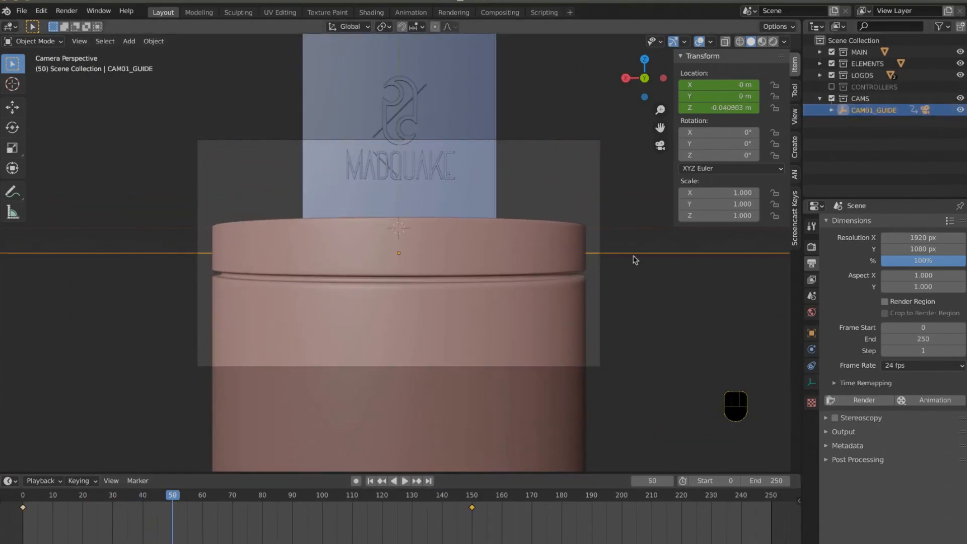
left_click(469, 495)
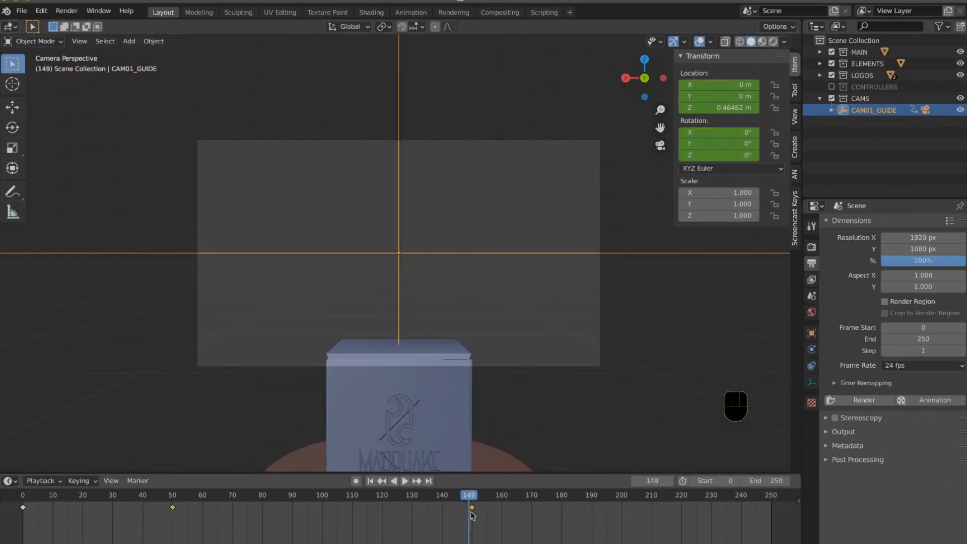
key("KP_0")
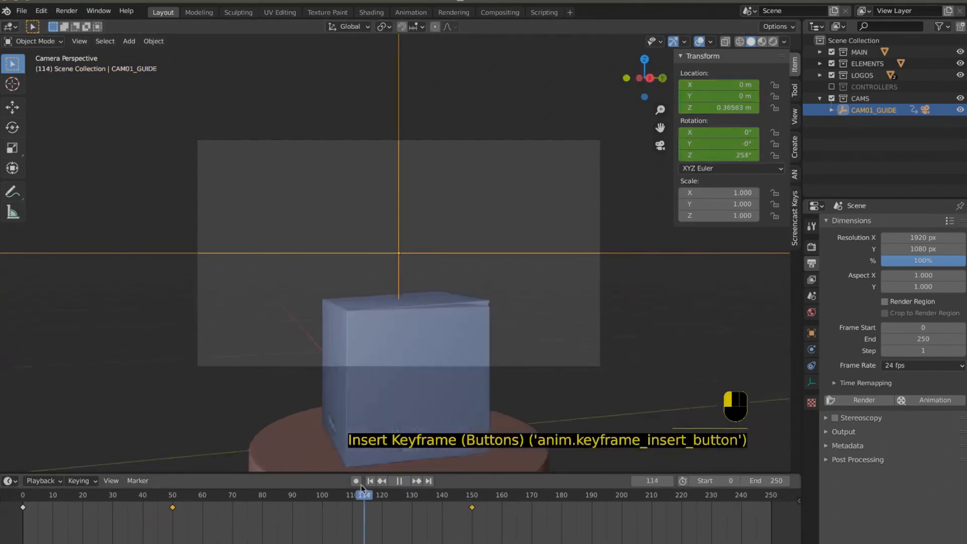
left_click(295, 494)
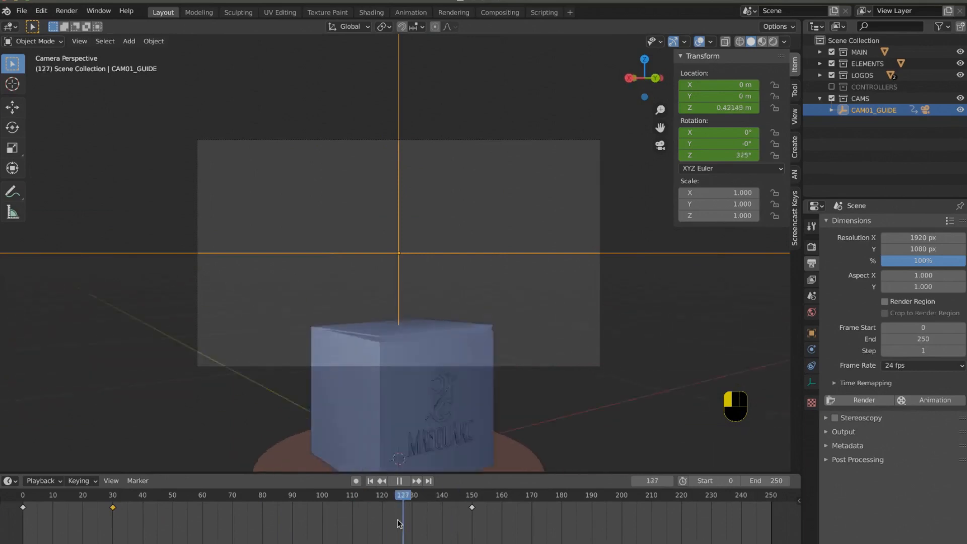
left_click(176, 494)
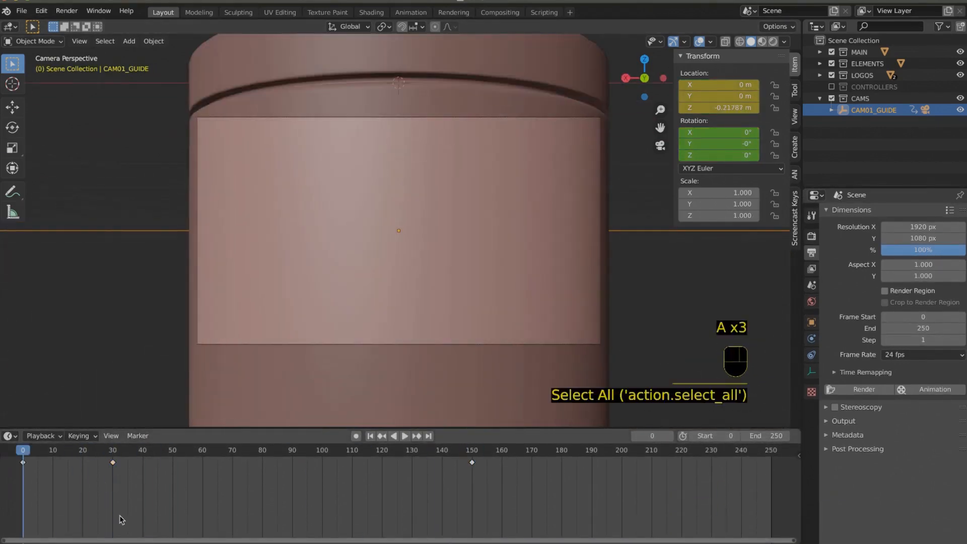
- Add a timeline marker at frame 151 and set the selected object as the active camera
key("m")
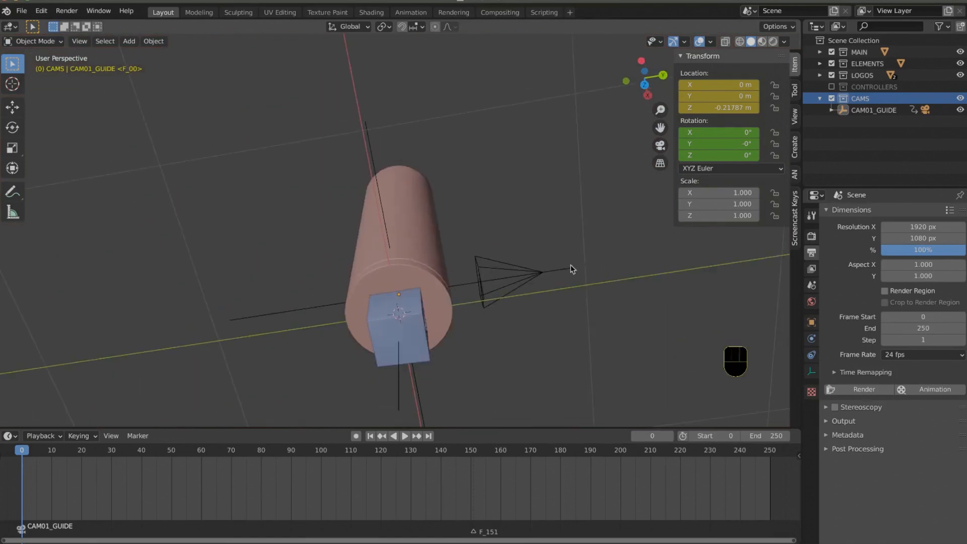
key("ctrl+KP_0")
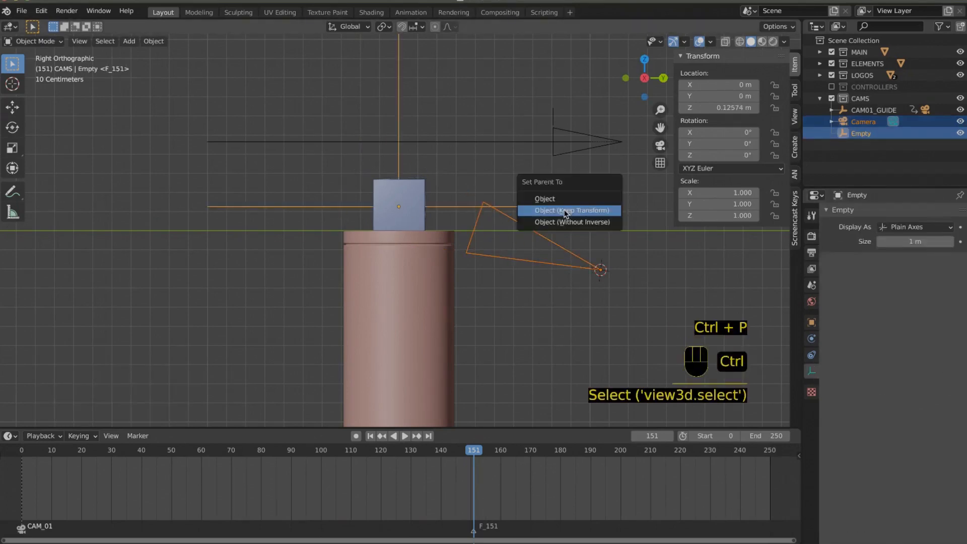
- Parent CAM_02 to its guide empty, key the guide's X rotation at frame 225, and preview
left_click(570, 210)
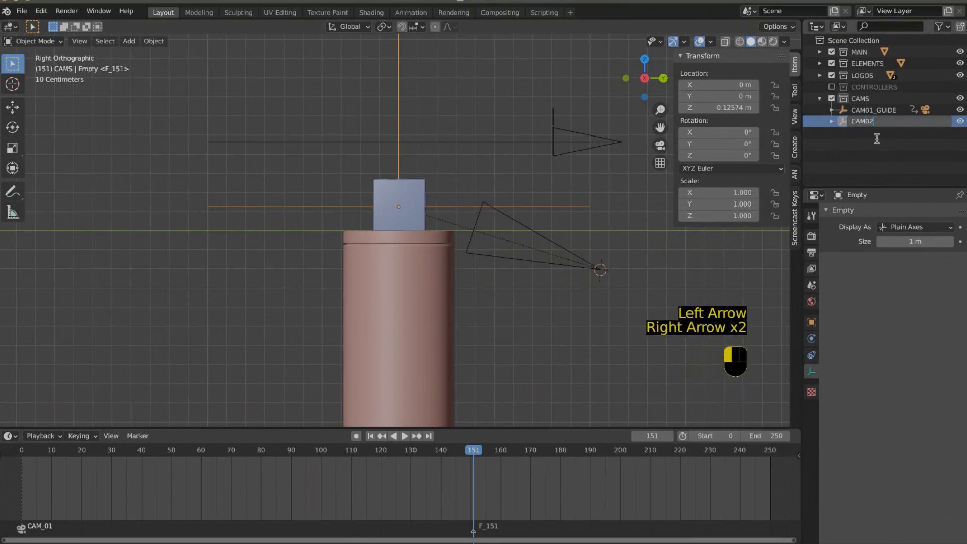
left_click(874, 133)
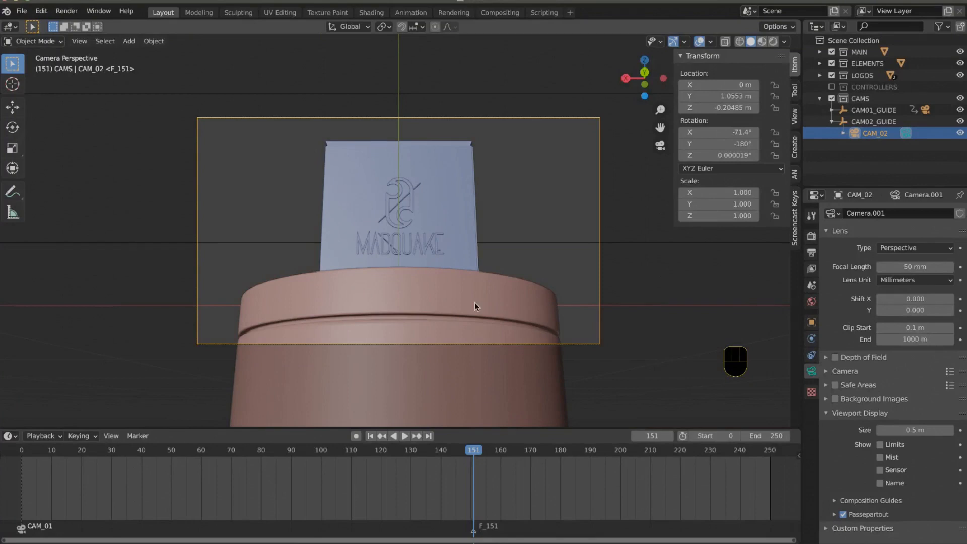
key("Ctrl+B")
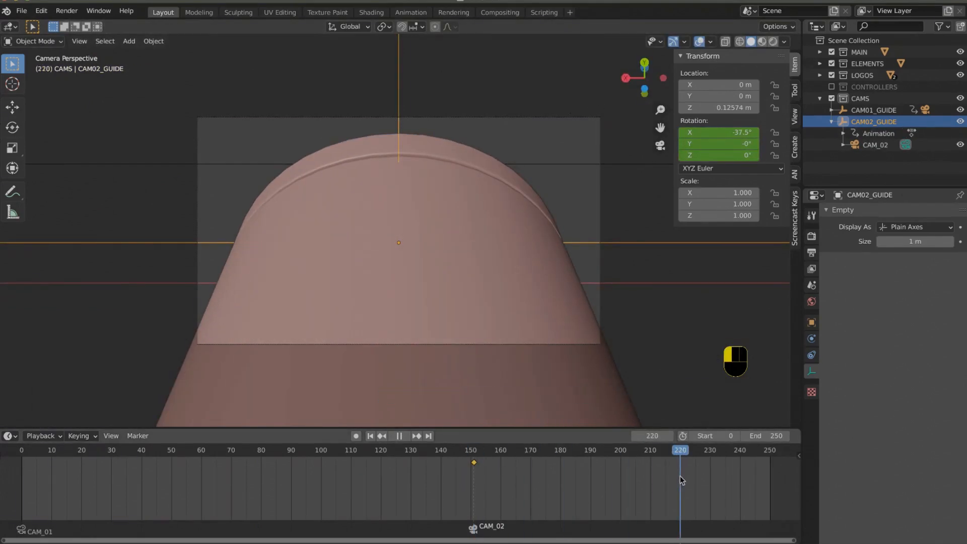
left_click(399, 435)
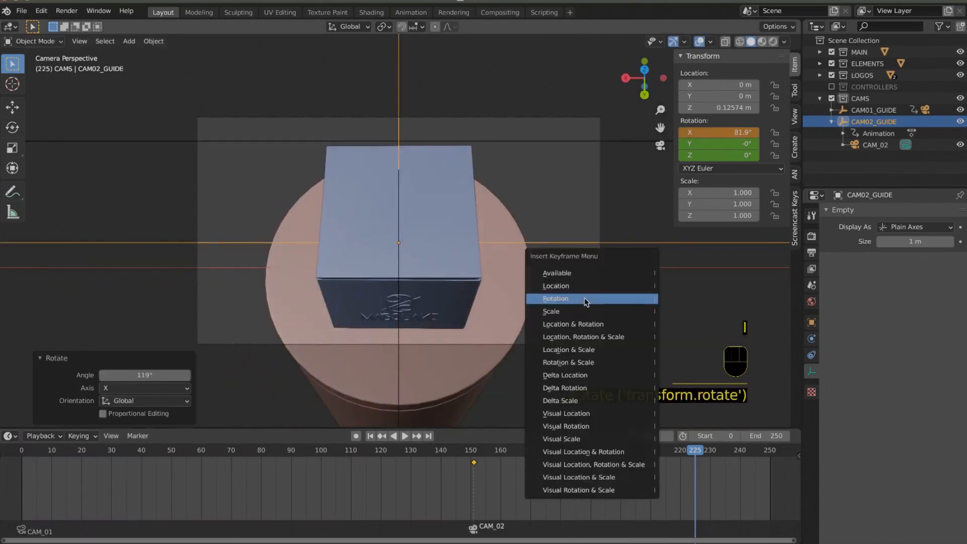
key("space")
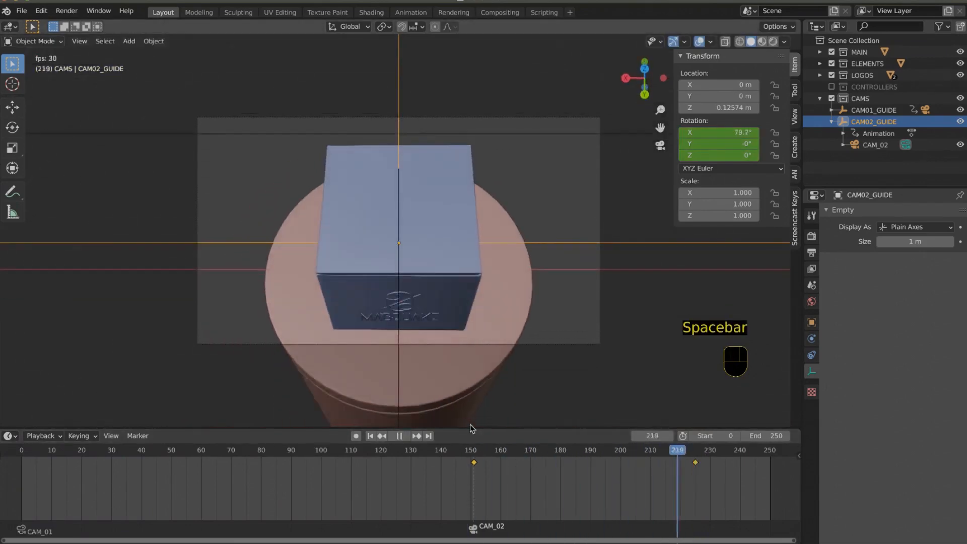
key("space")
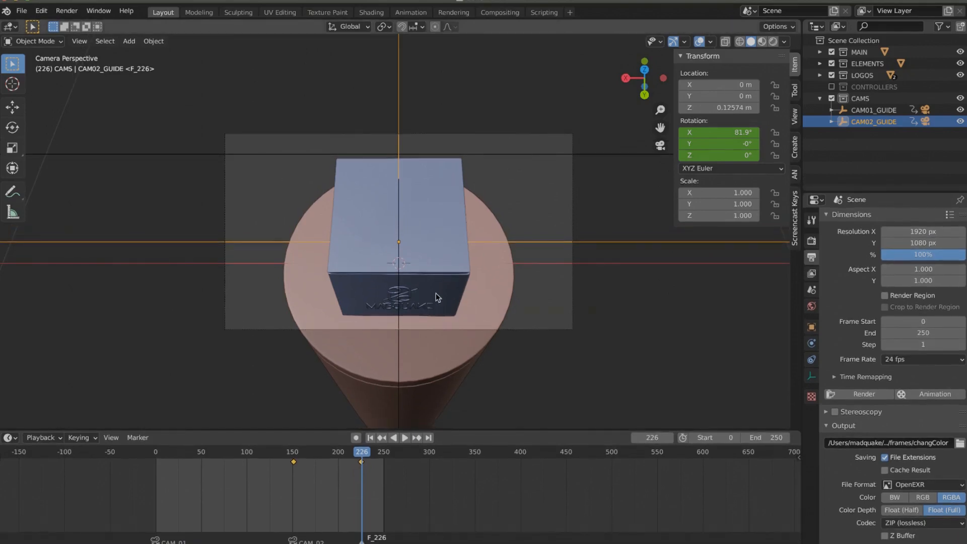
- Add camera CAM_03, add empty CAM03_GUIDE at the origin, and parent the camera to it
left_click(129, 41)
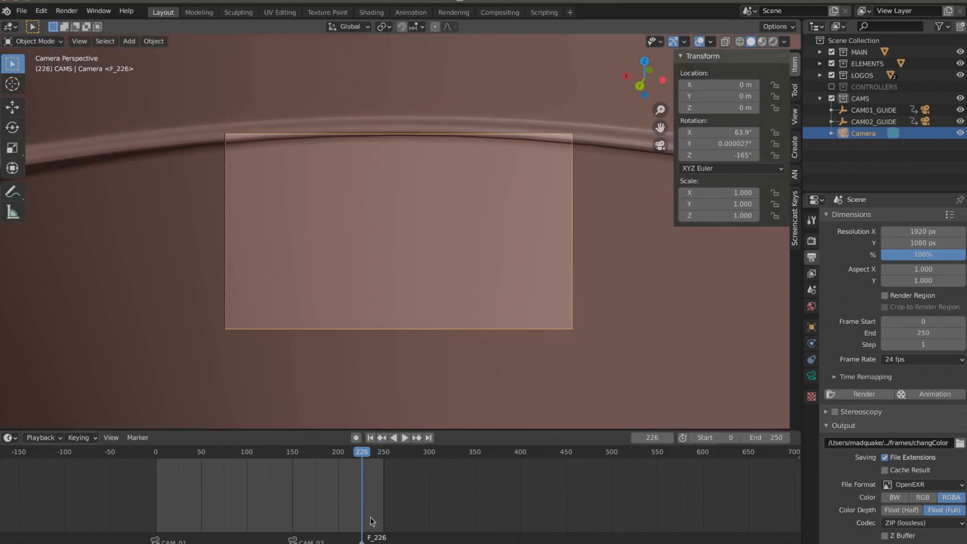
double_click(863, 133)
type("CAM_03")
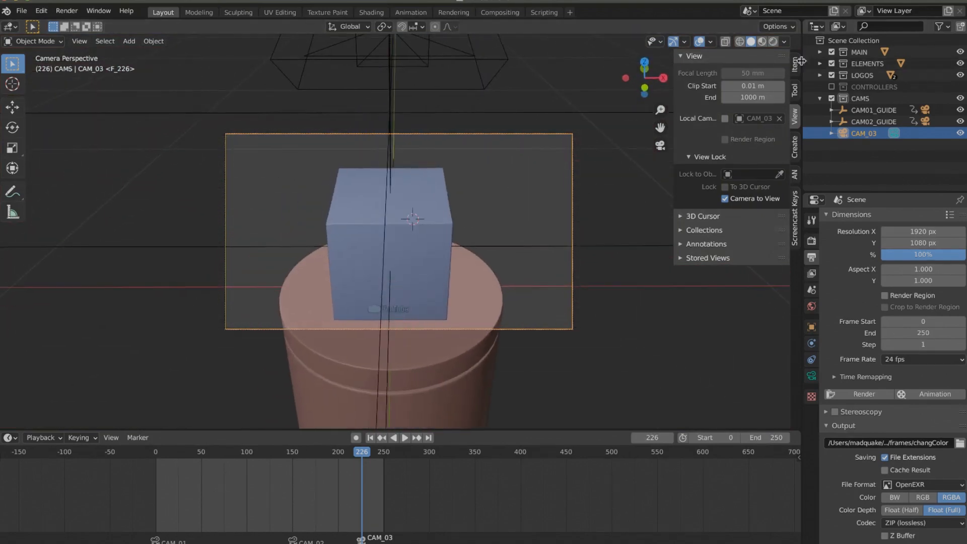
left_click(796, 61)
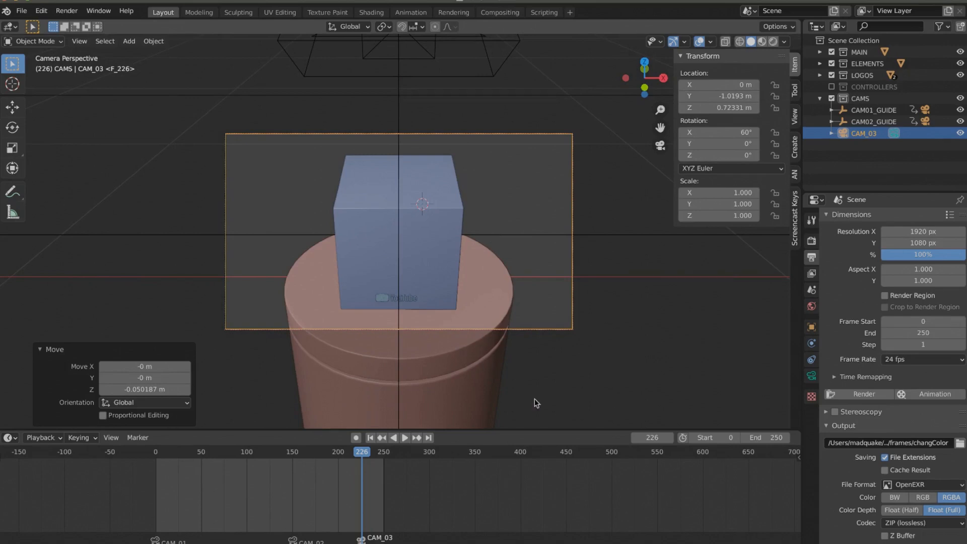
left_click(129, 41)
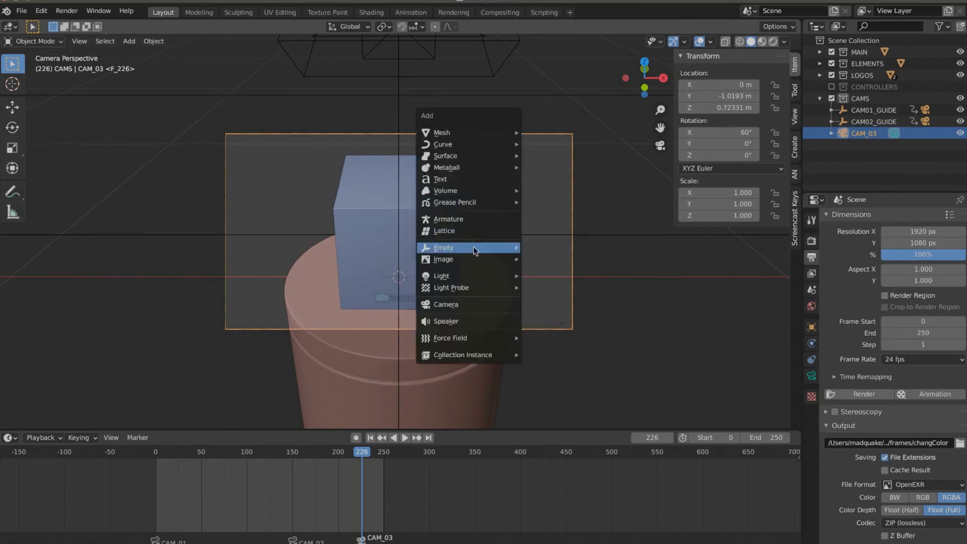
left_click(443, 247)
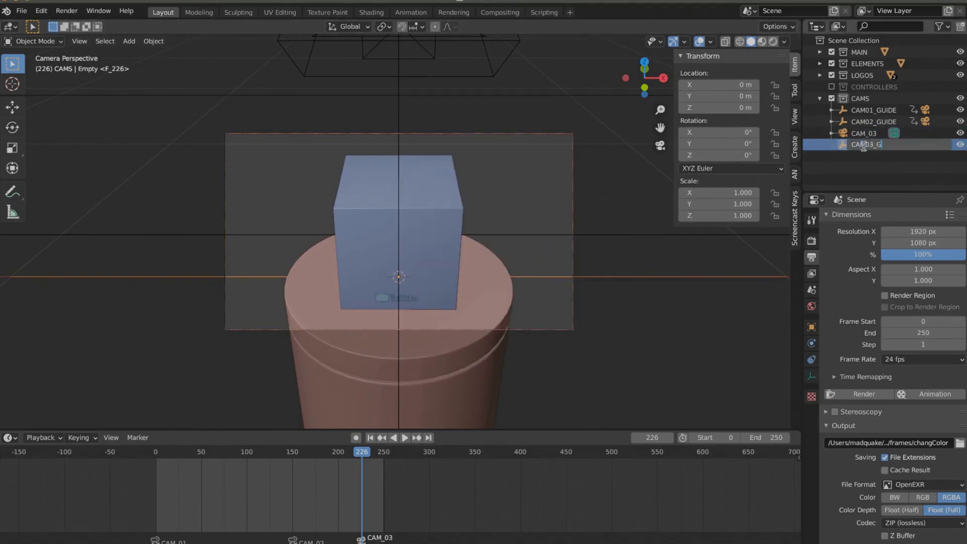
left_click(867, 144)
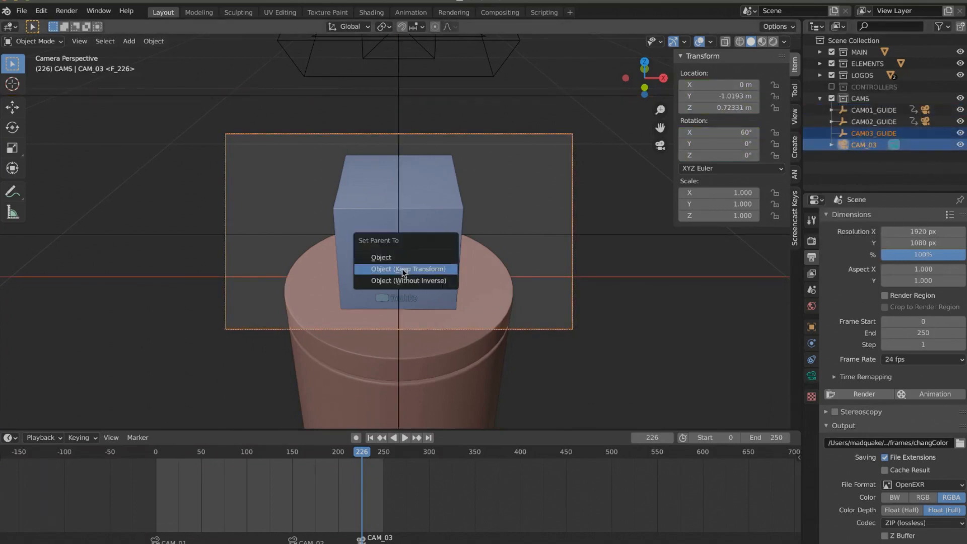
left_click(407, 269)
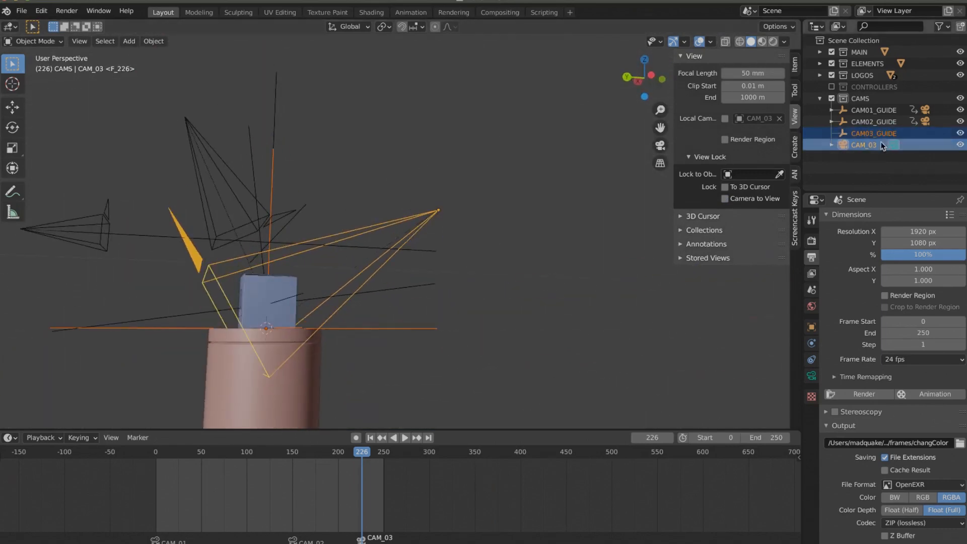
- Look through the active camera, enter frame 350, and play the animation to preview
key("ctrl+p")
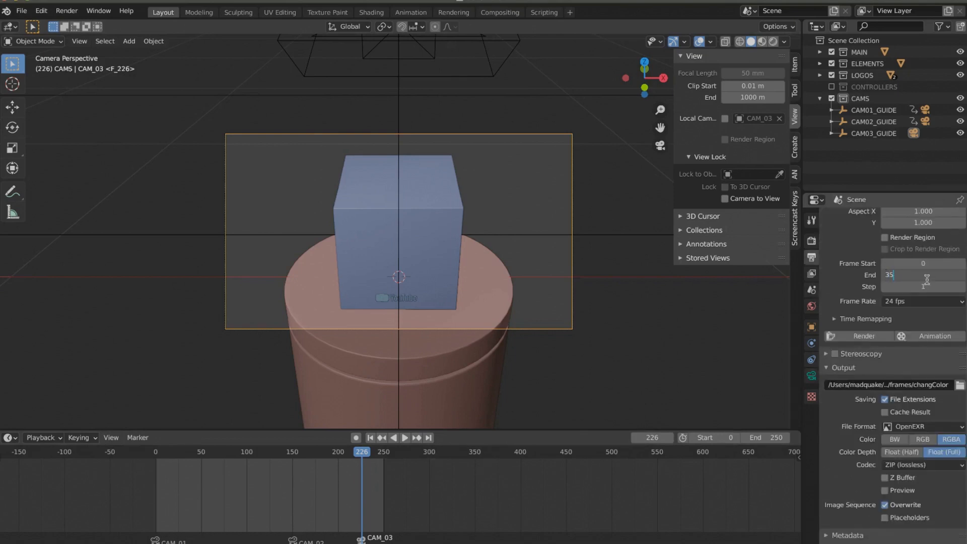
type("350")
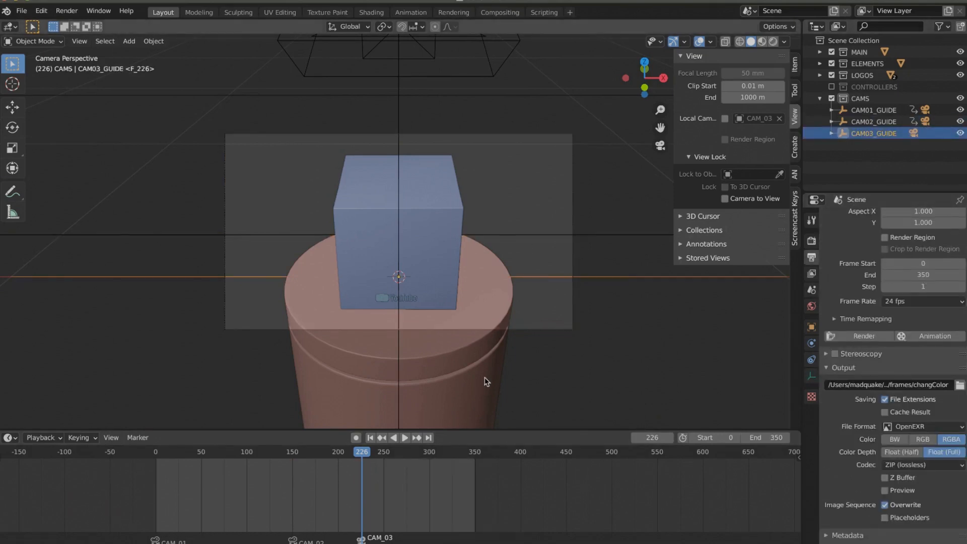
left_click(404, 438)
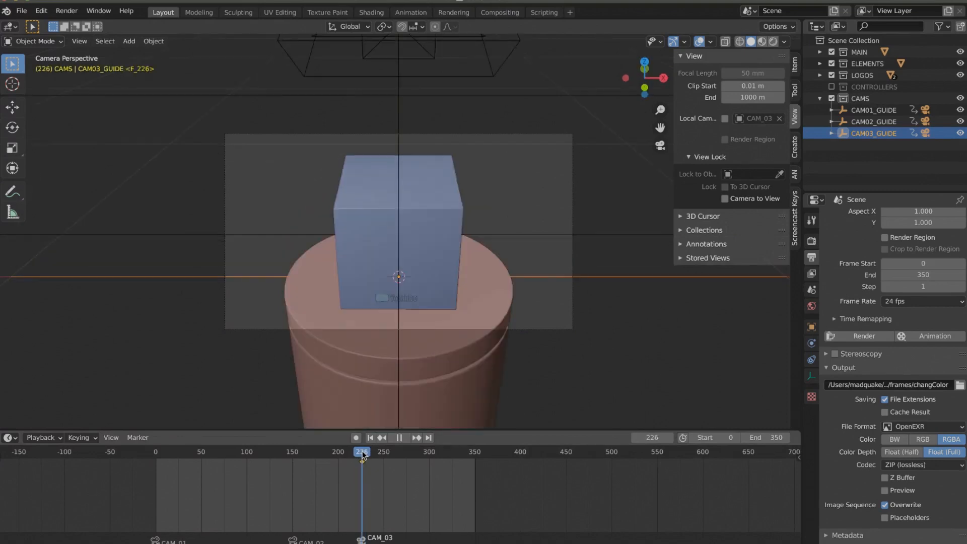
left_click(428, 438)
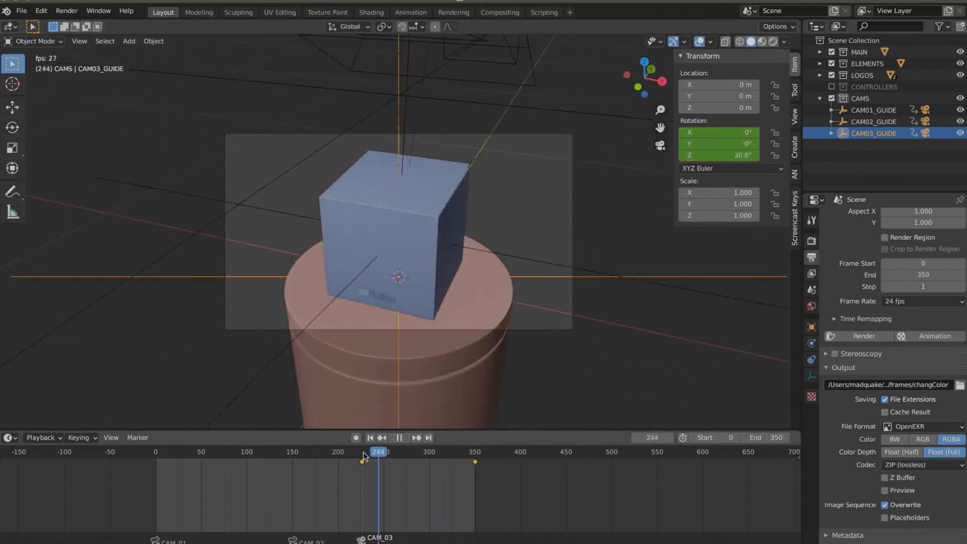
- Scrub the timeline past frame 226 to frame 360 to check the spin's end
left_click_drag(376, 452, 204, 451)
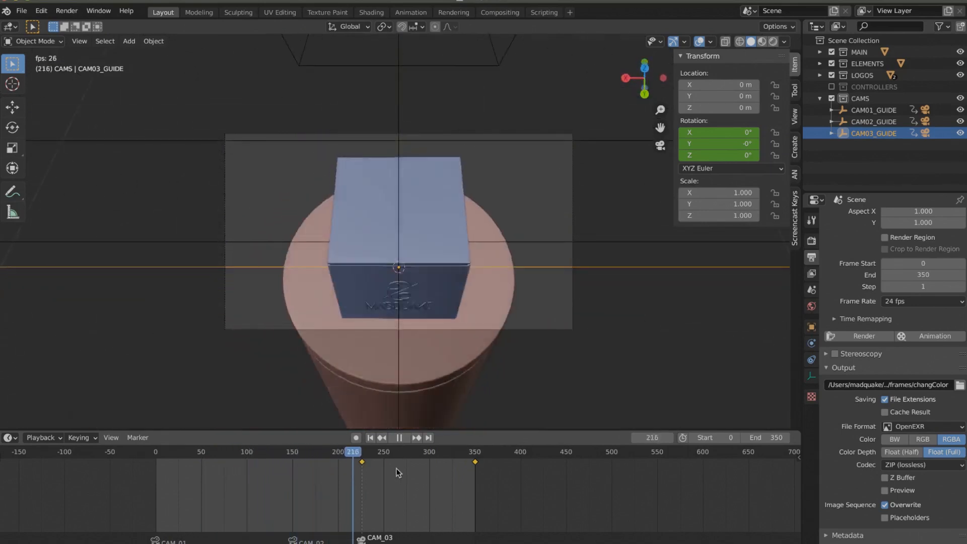
left_click(404, 437)
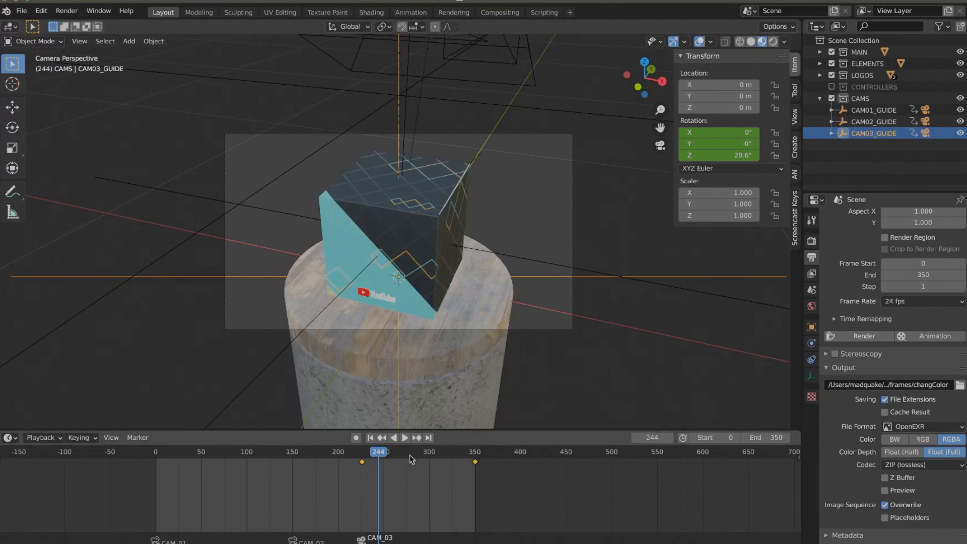
left_click(405, 437)
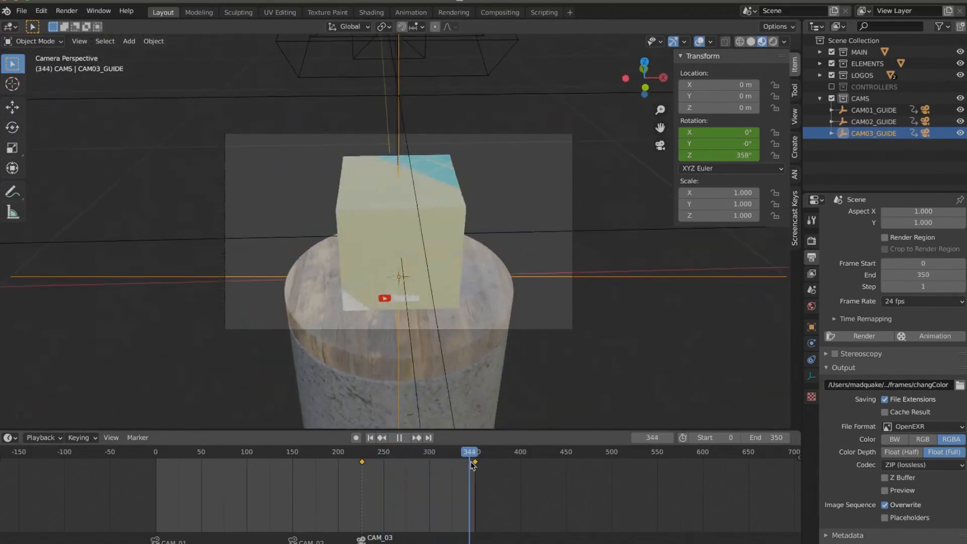
left_click(475, 450)
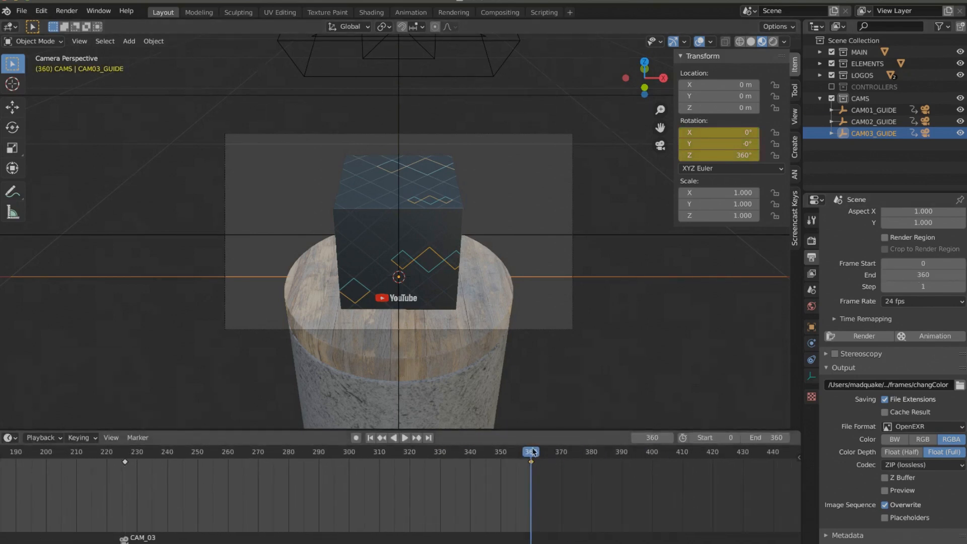
- Accept the frames folder as the render output and start Render Animation
left_click(405, 438)
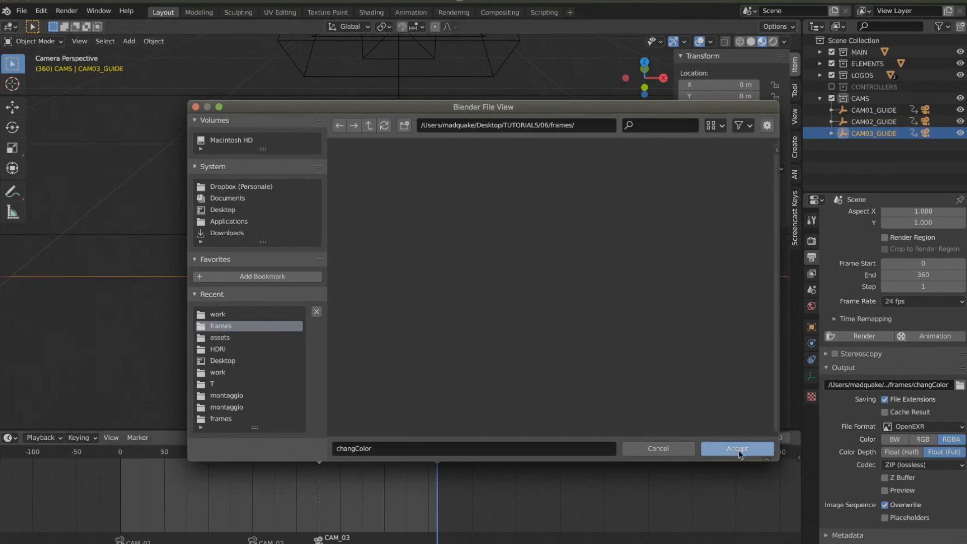
left_click(737, 448)
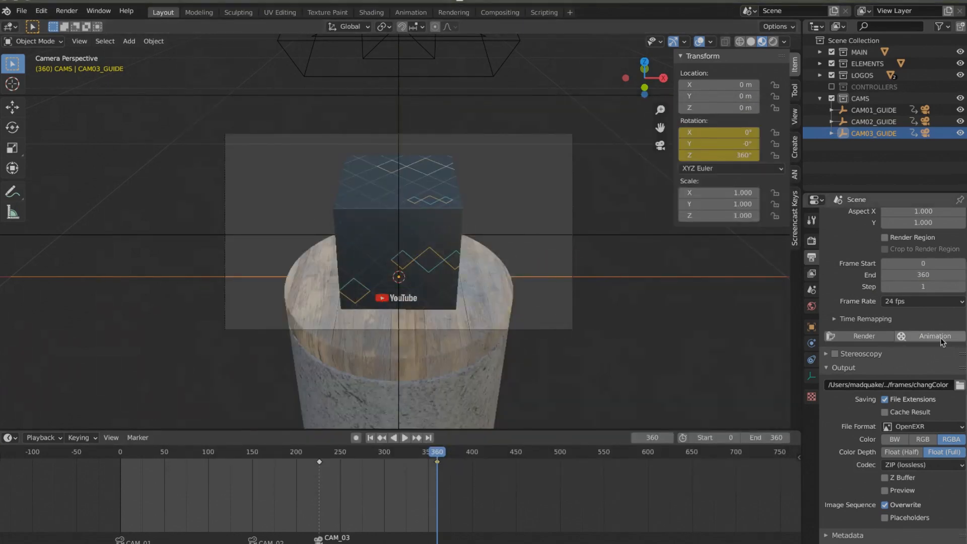
left_click(67, 11)
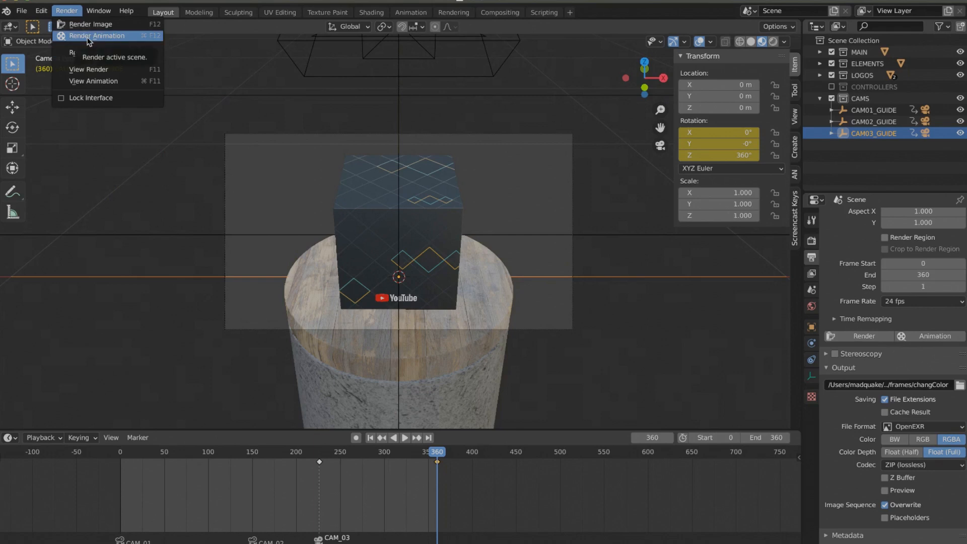
left_click(924, 439)
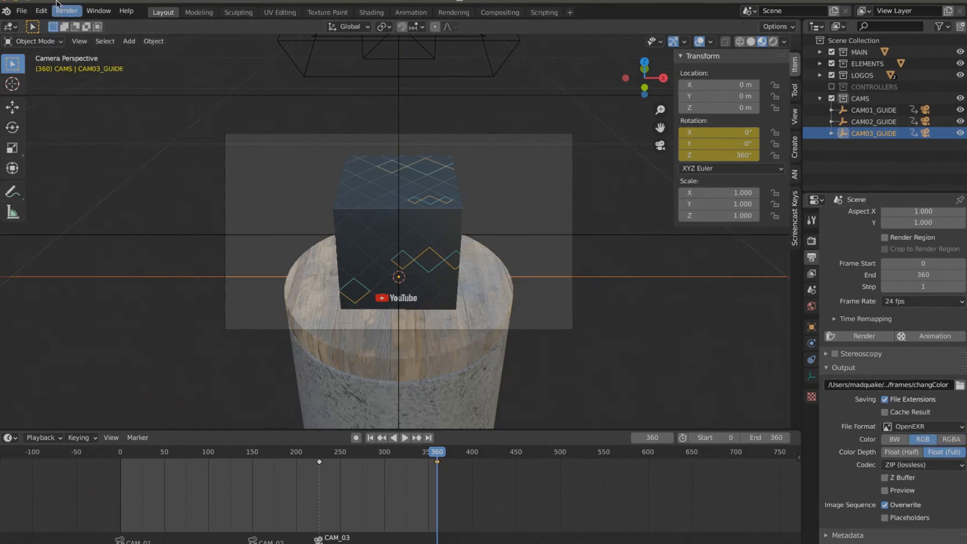
left_click(369, 438)
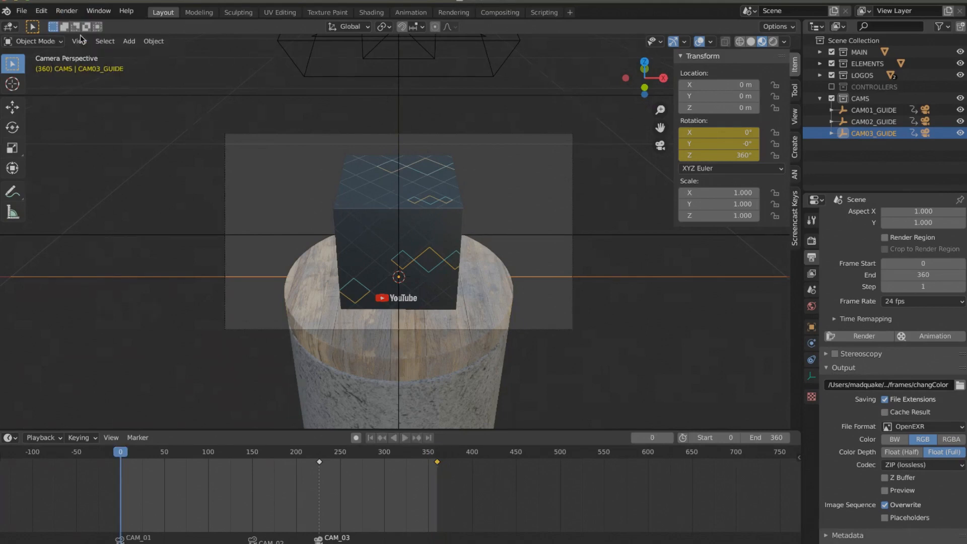